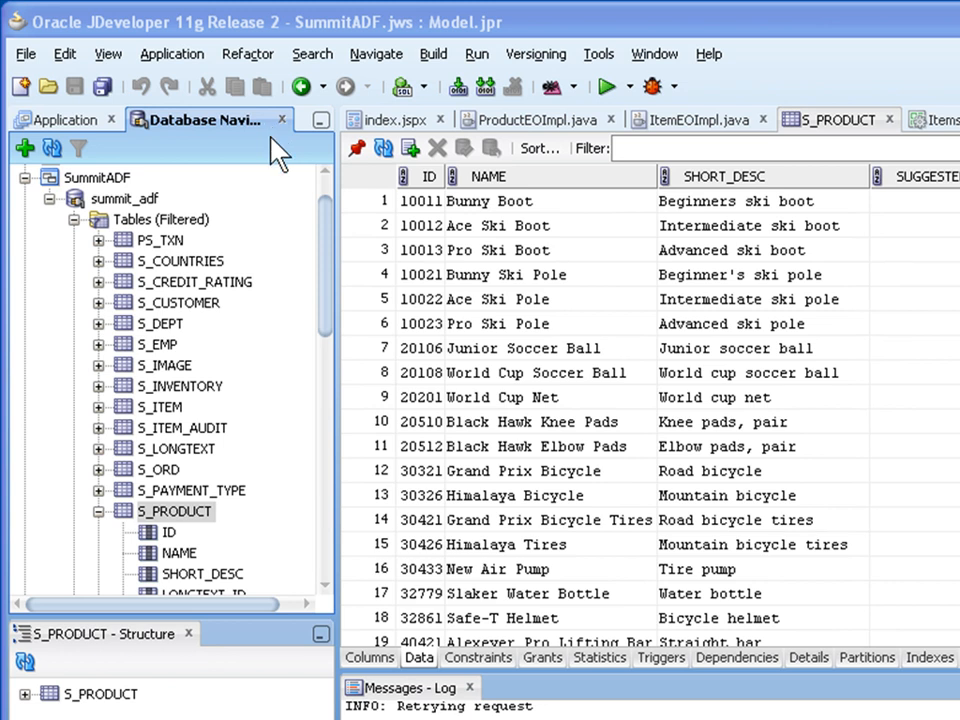
mouse_move(156, 220)
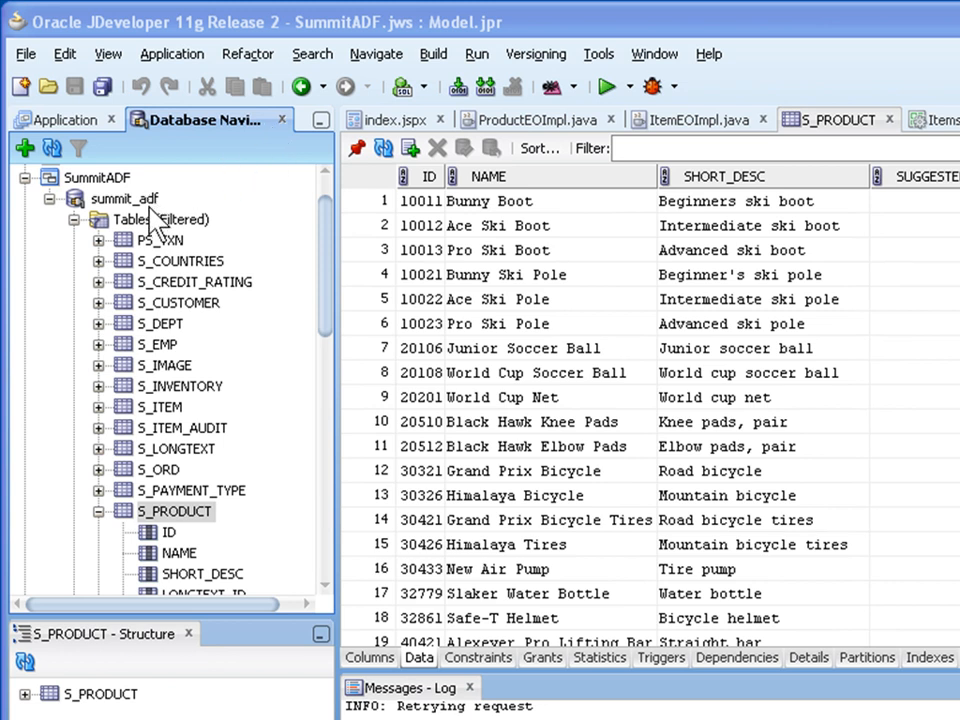
mouse_move(200, 516)
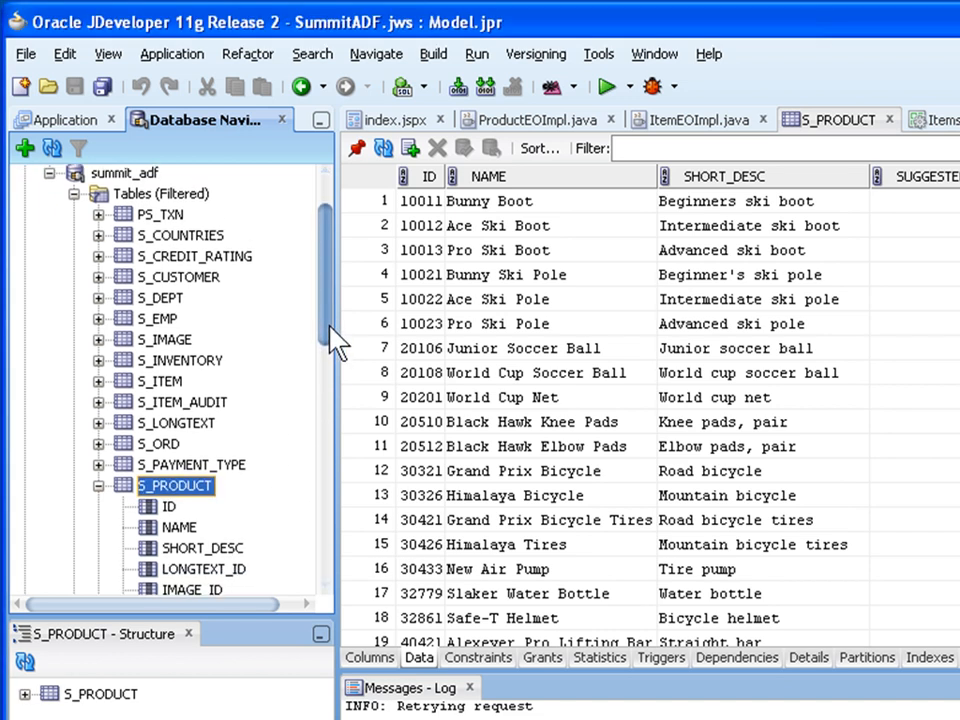
Step: Select the Ace Ski Boot product row and bring up the details of order 168
scroll(down, 3)
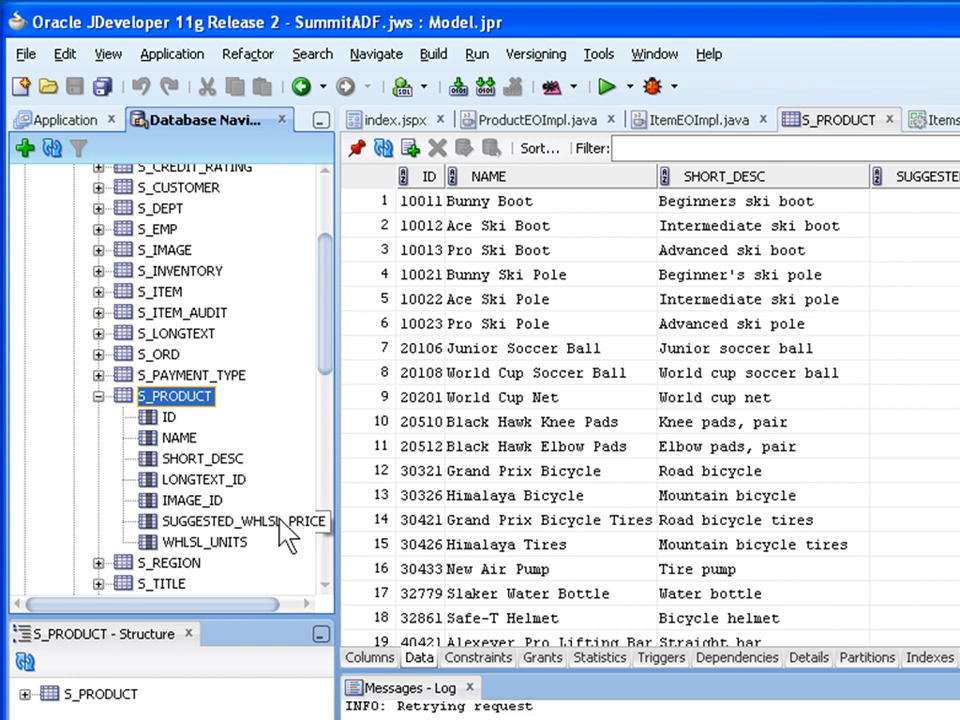
mouse_move(730, 260)
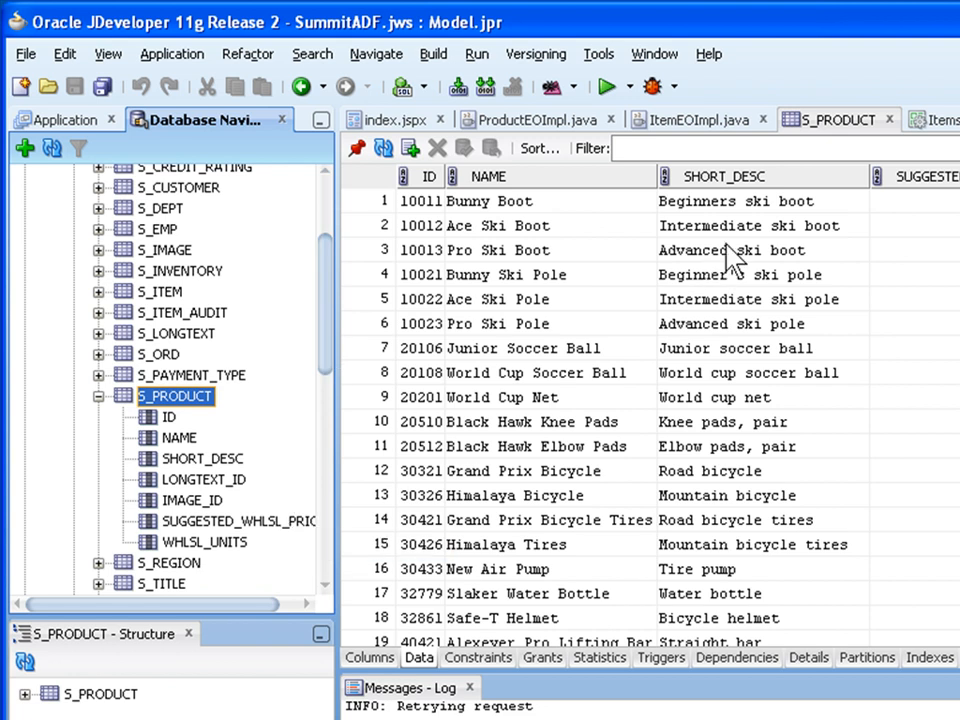
mouse_move(370, 190)
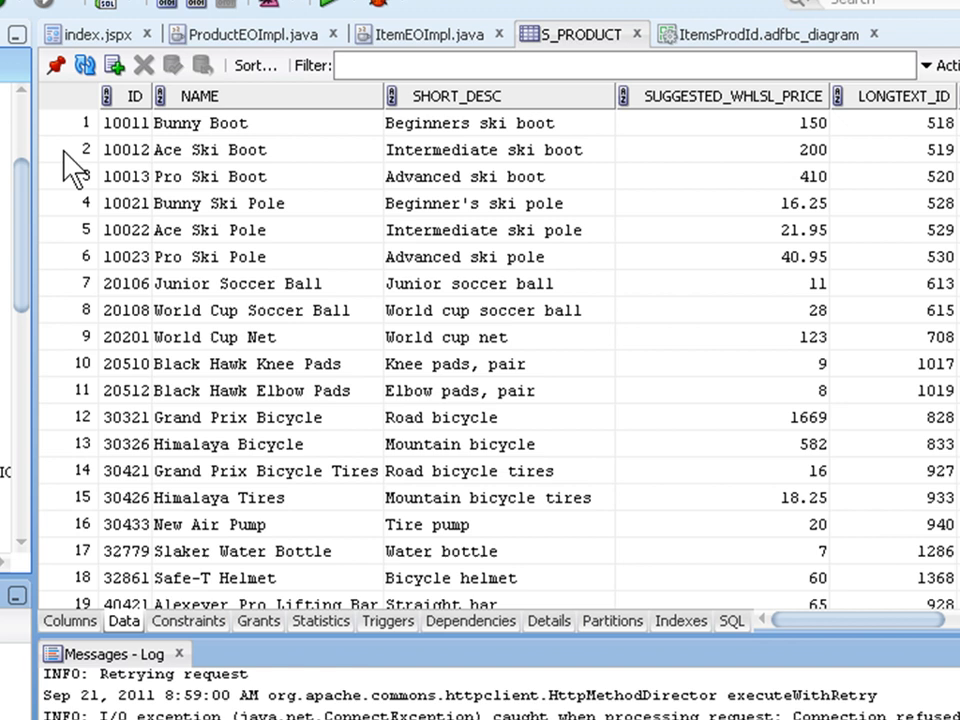
click(210, 148)
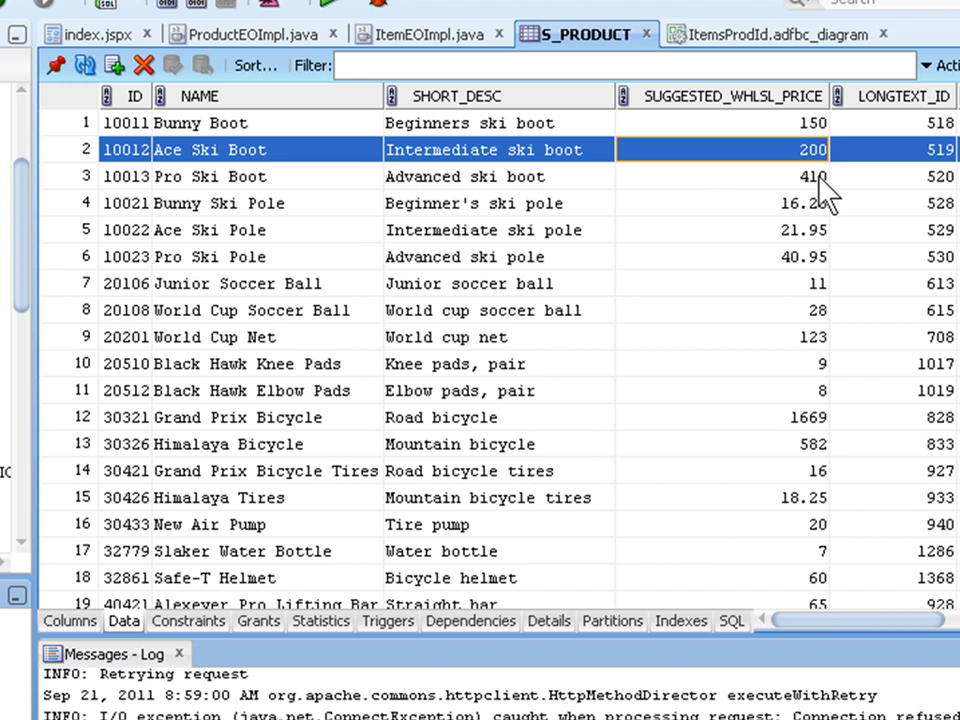
mouse_move(824, 184)
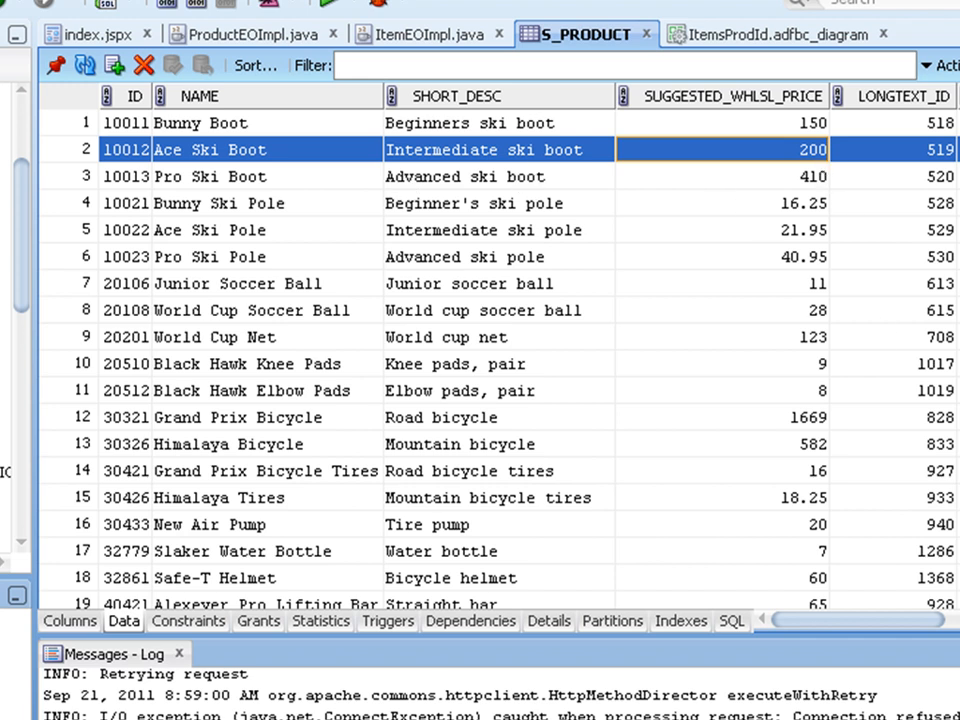
double_click(720, 148)
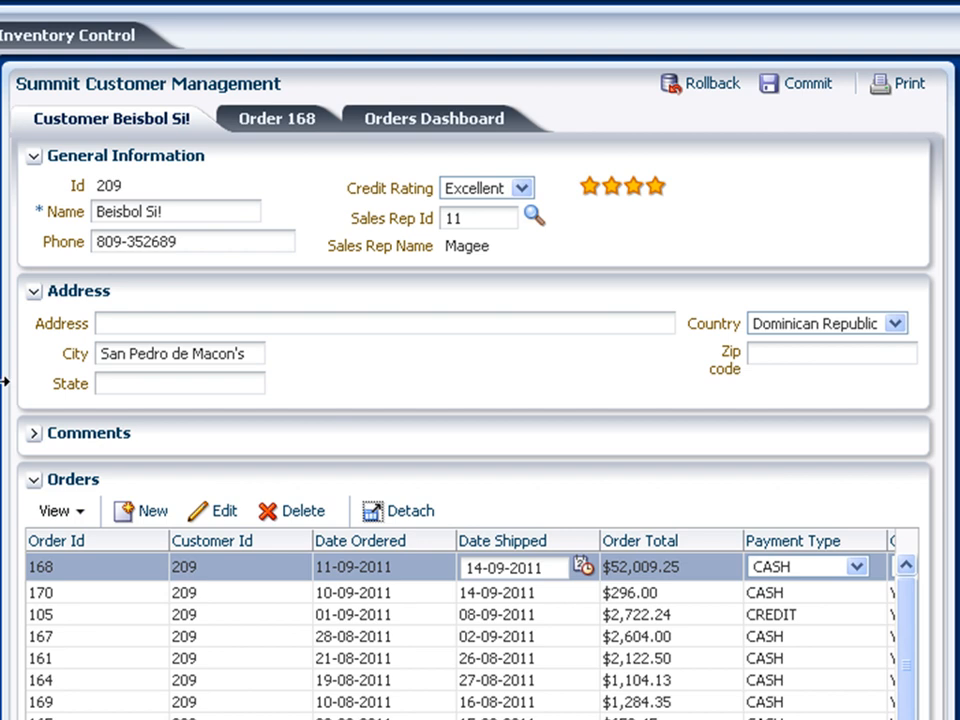
mouse_move(64, 580)
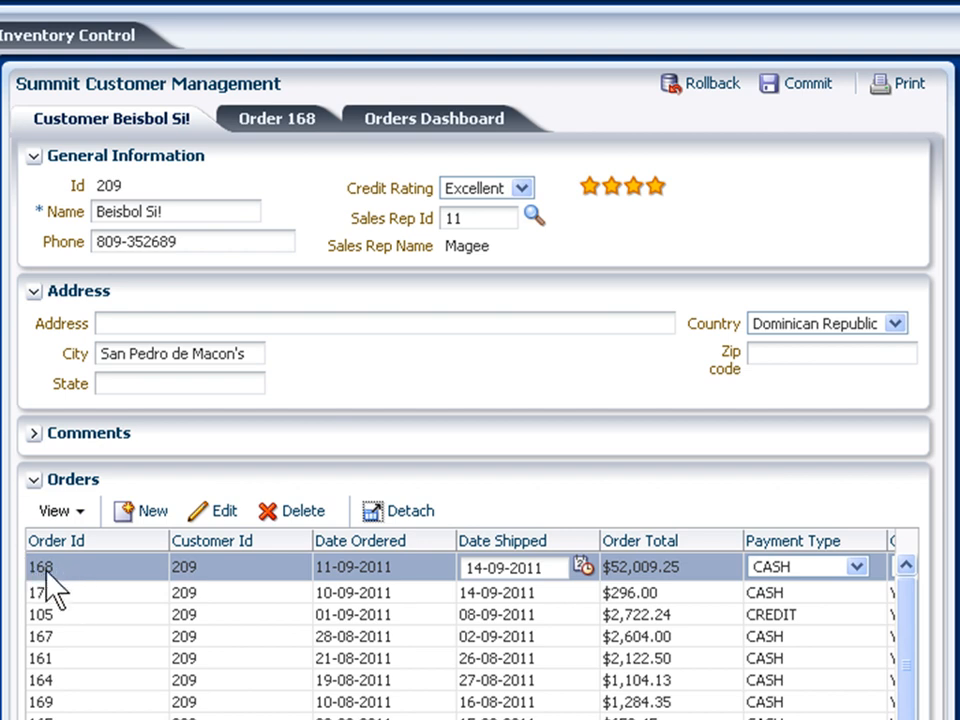
mouse_move(276, 118)
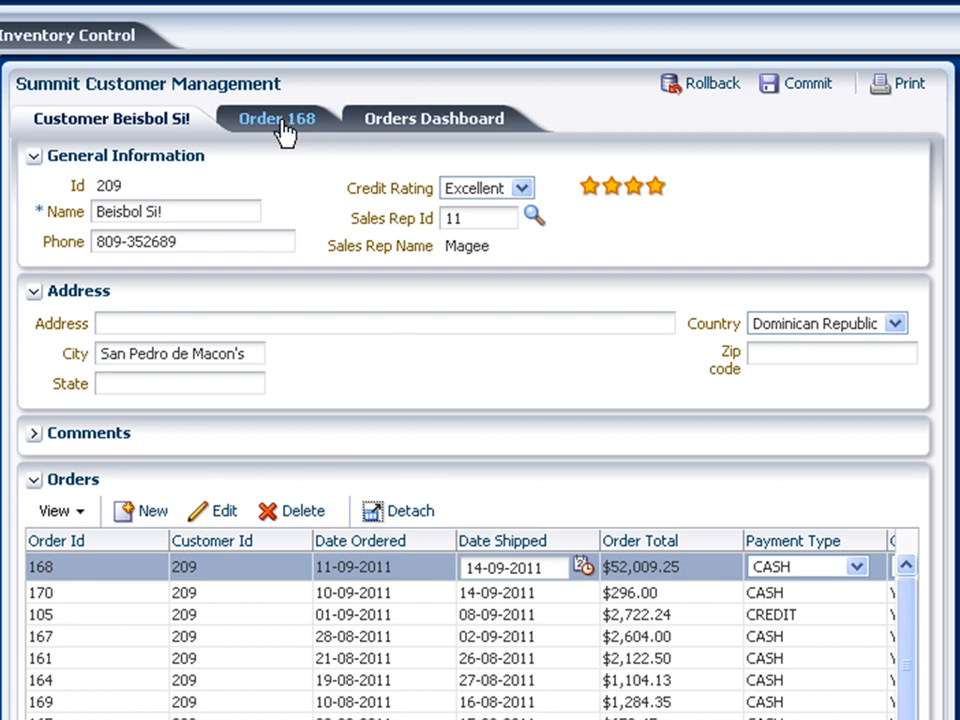
click(276, 120)
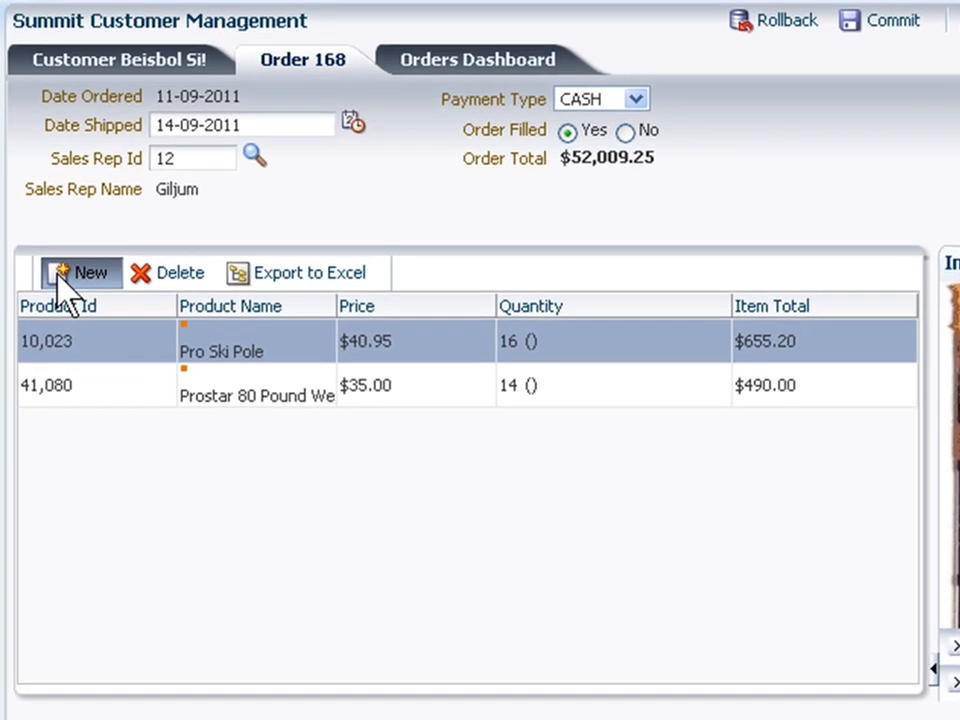
Step: Add a new line item to order 168 with product Id 10012, defaulting its price to $200.00
click(88, 272)
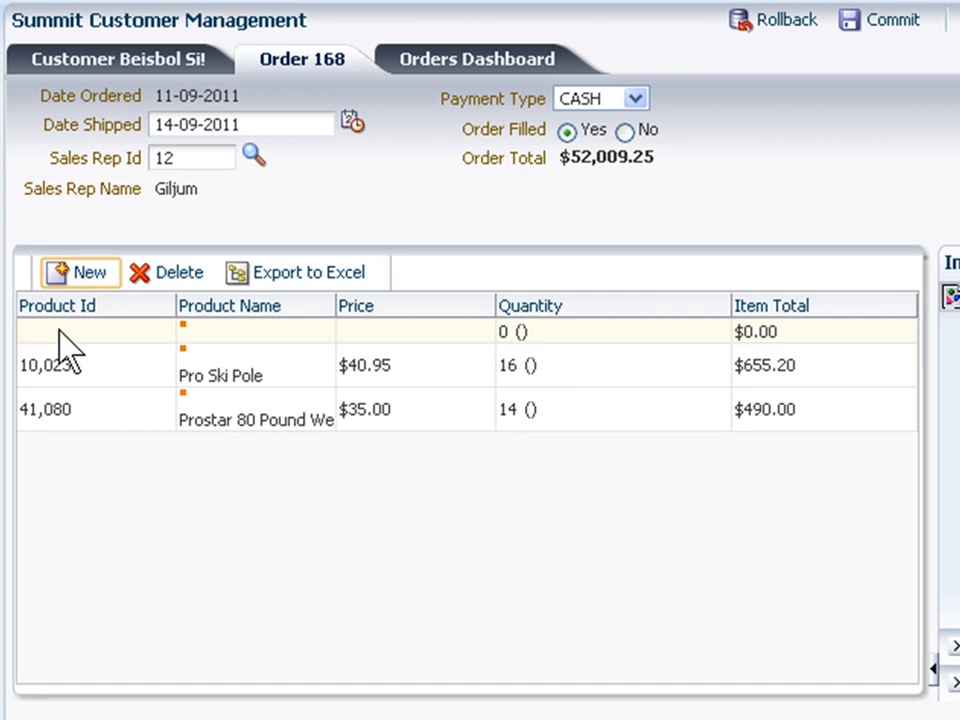
click(76, 332)
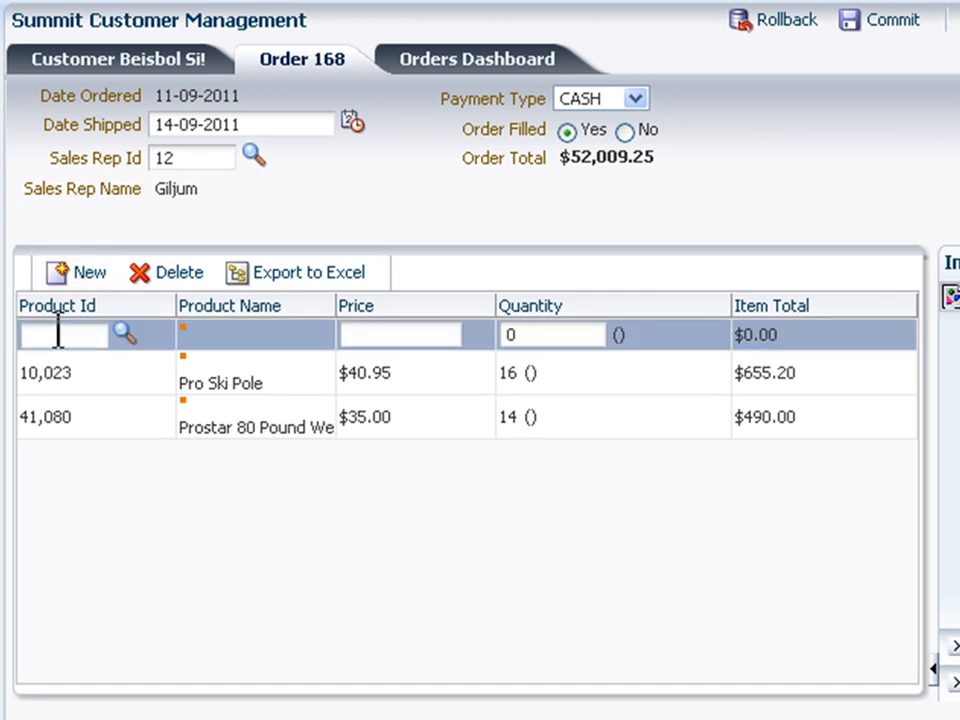
text(10,012)
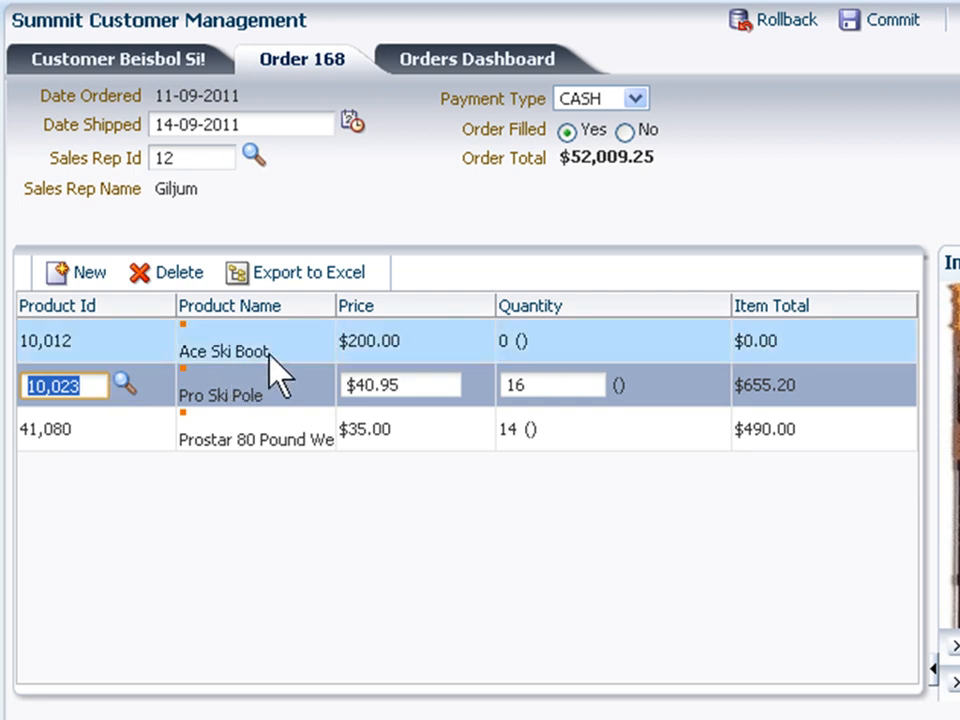
mouse_move(370, 376)
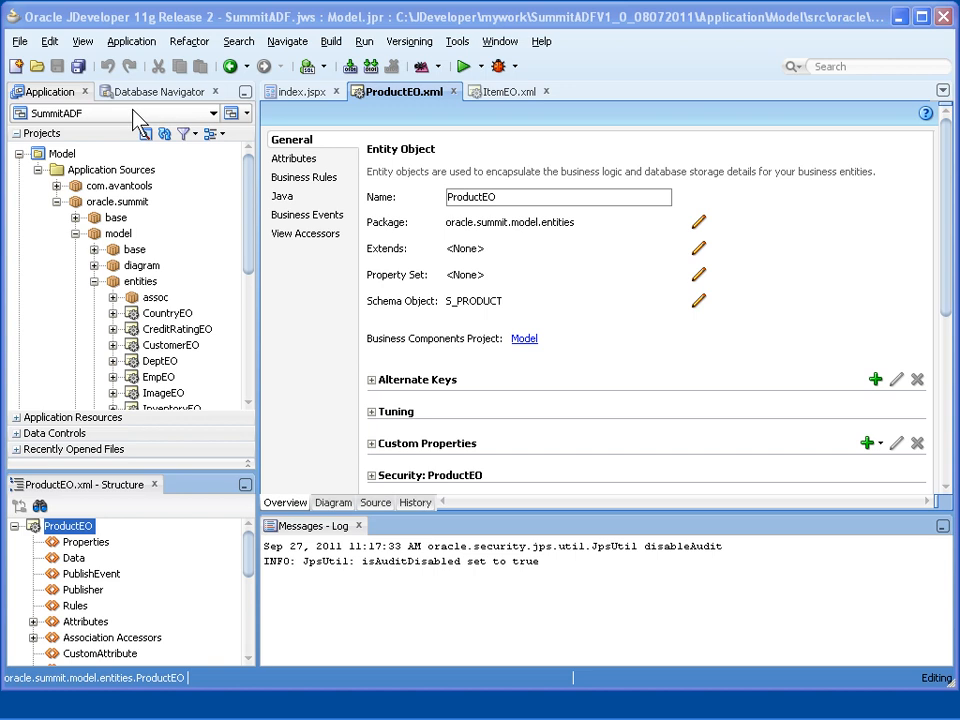
mouse_move(164, 168)
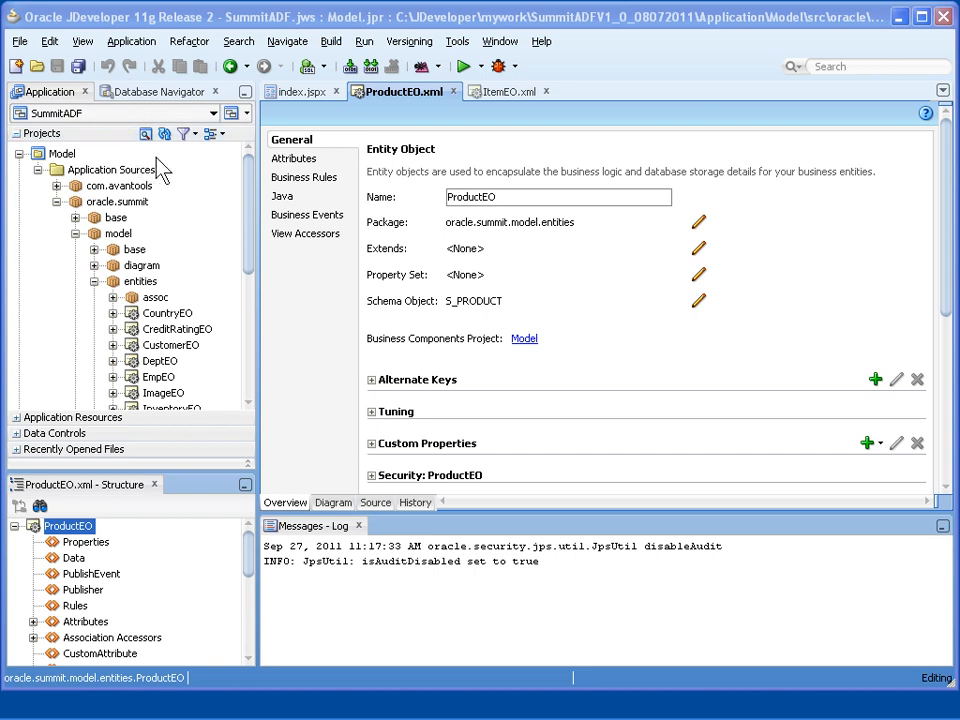
mouse_move(176, 296)
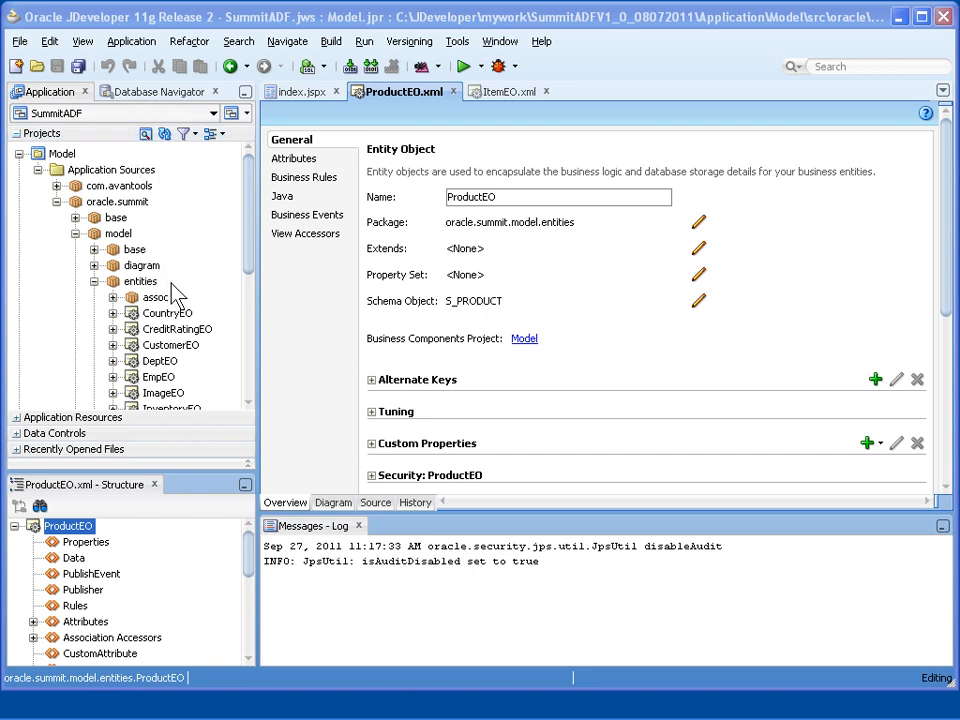
Step: Enable Generate Entity Object Class with Accessors for ProductEO, creating ProductEOImpl
scroll(down, 3)
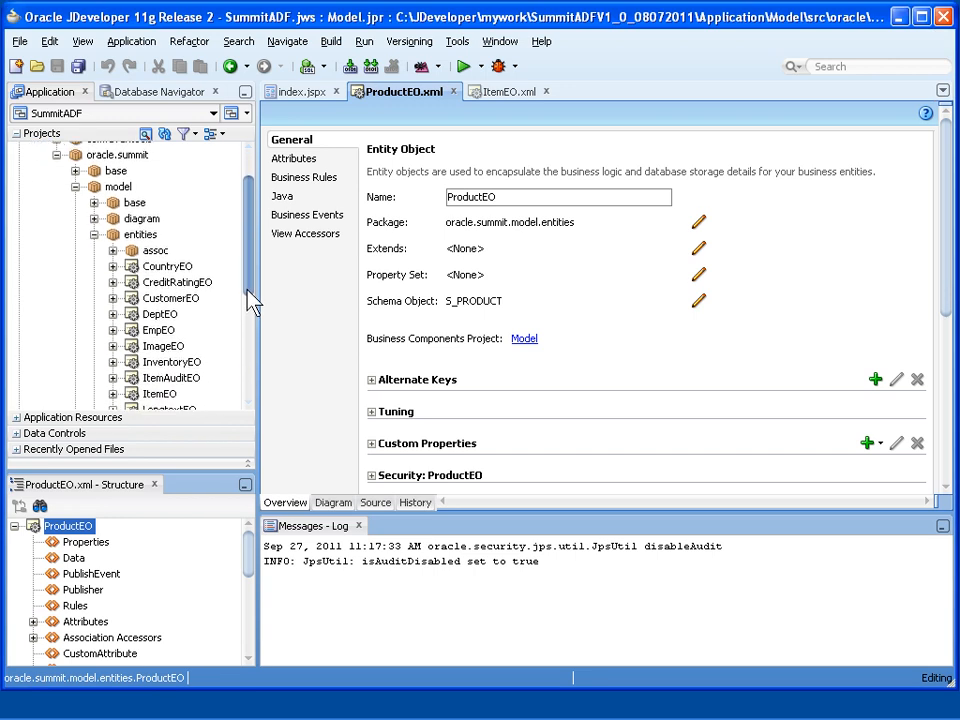
scroll(down, 3)
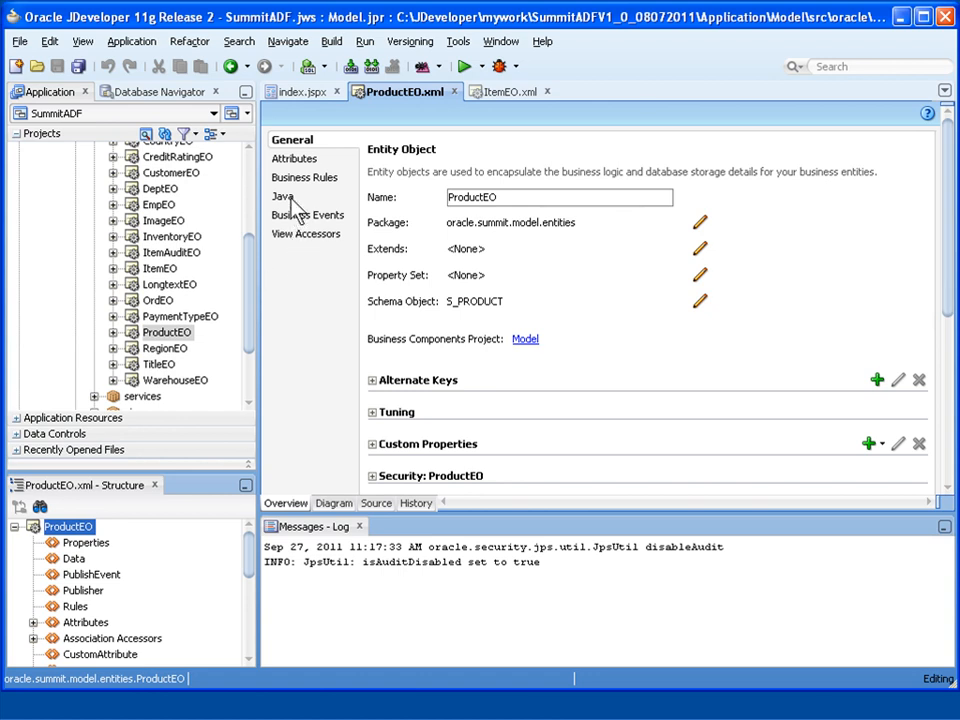
click(284, 196)
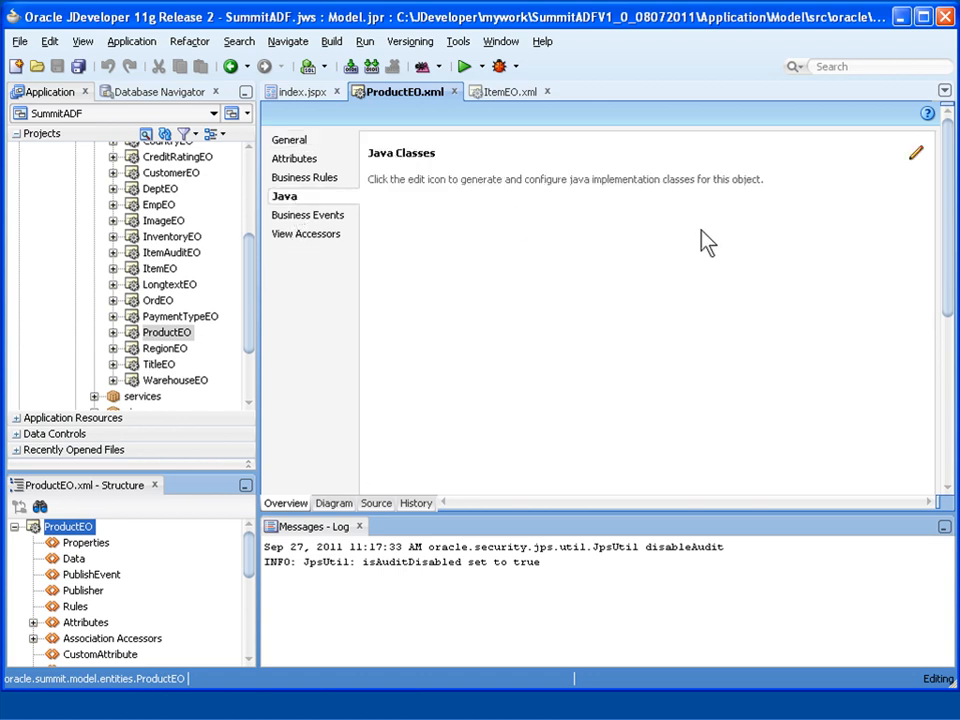
mouse_move(916, 156)
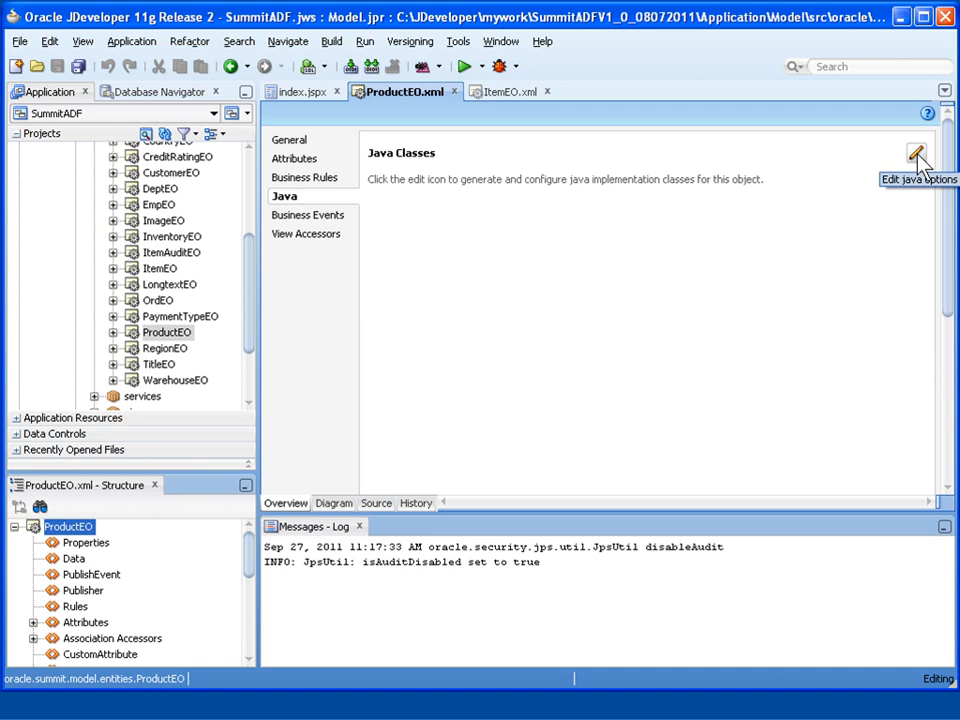
click(916, 152)
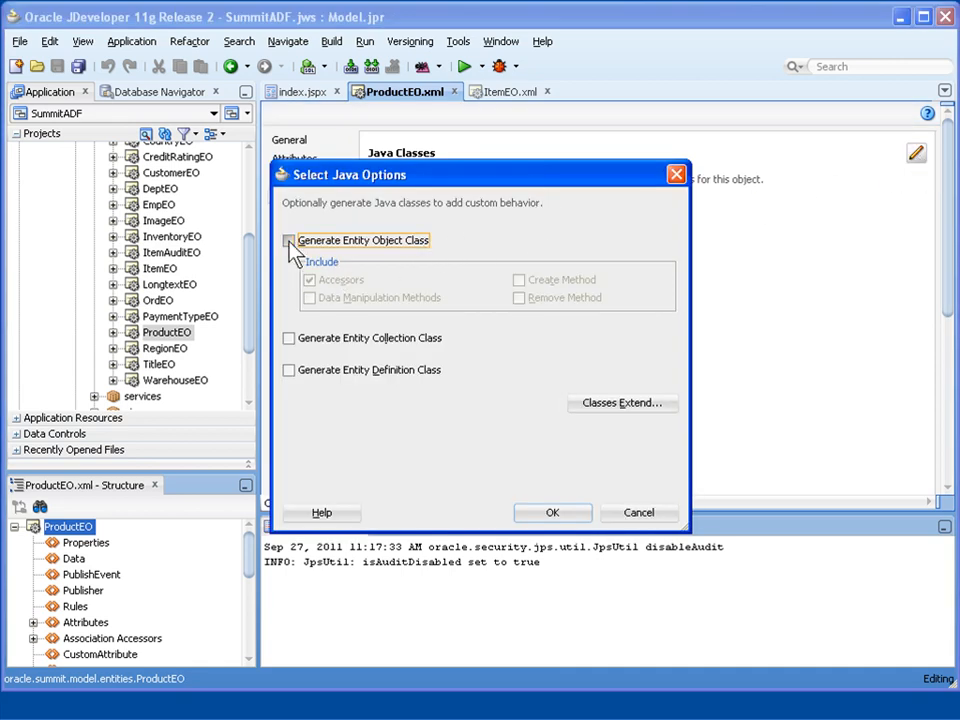
click(288, 240)
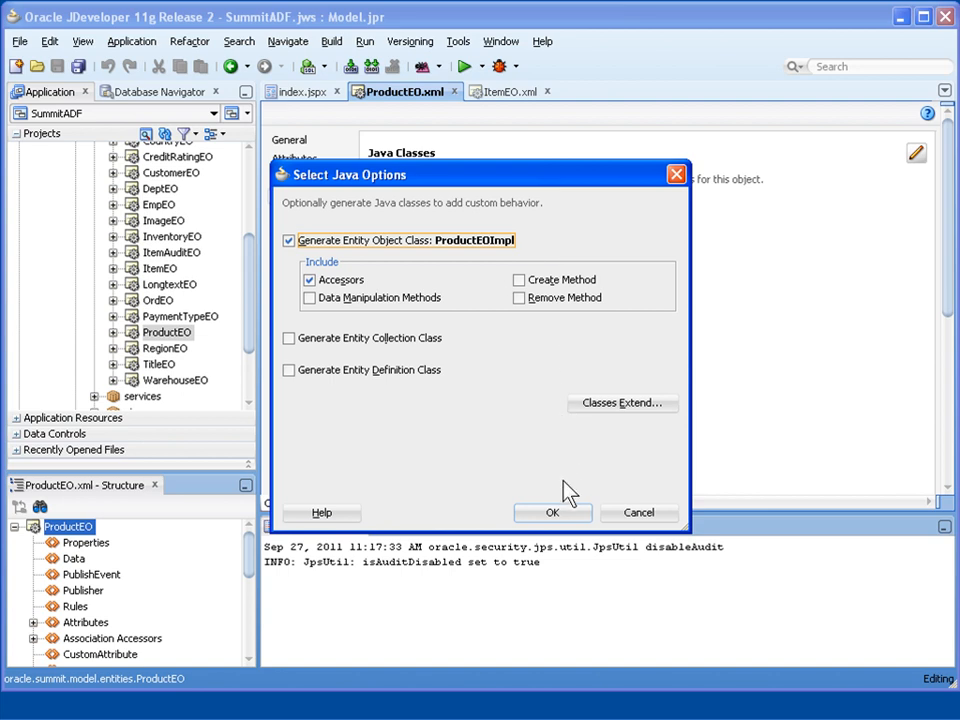
click(640, 512)
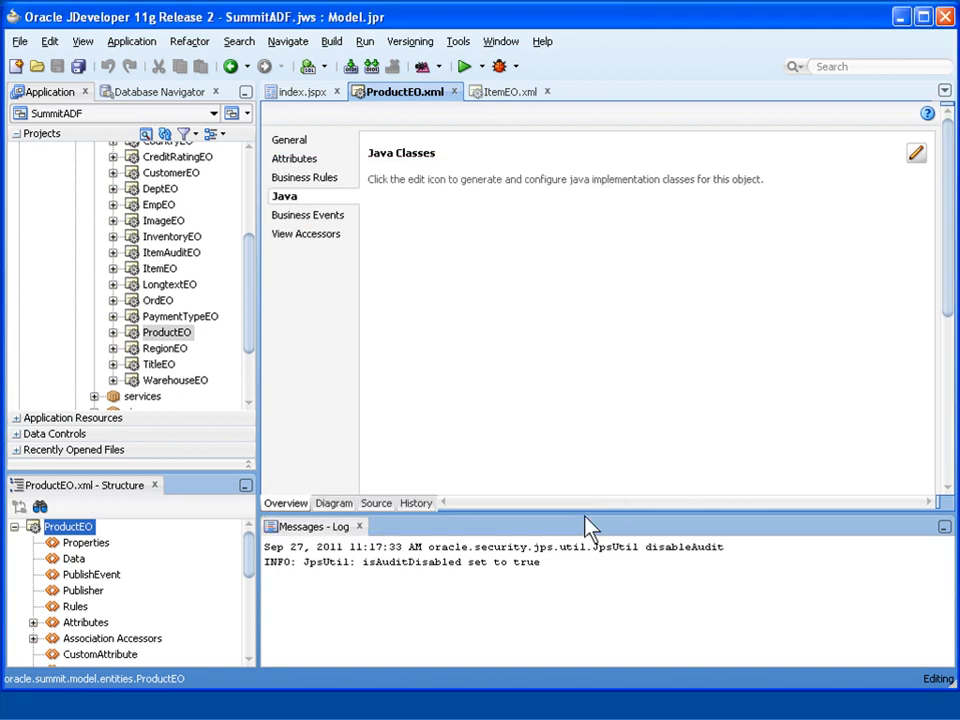
Step: Expand the ProductEO entity to reveal its generated ProductEOImpl.java file
click(916, 152)
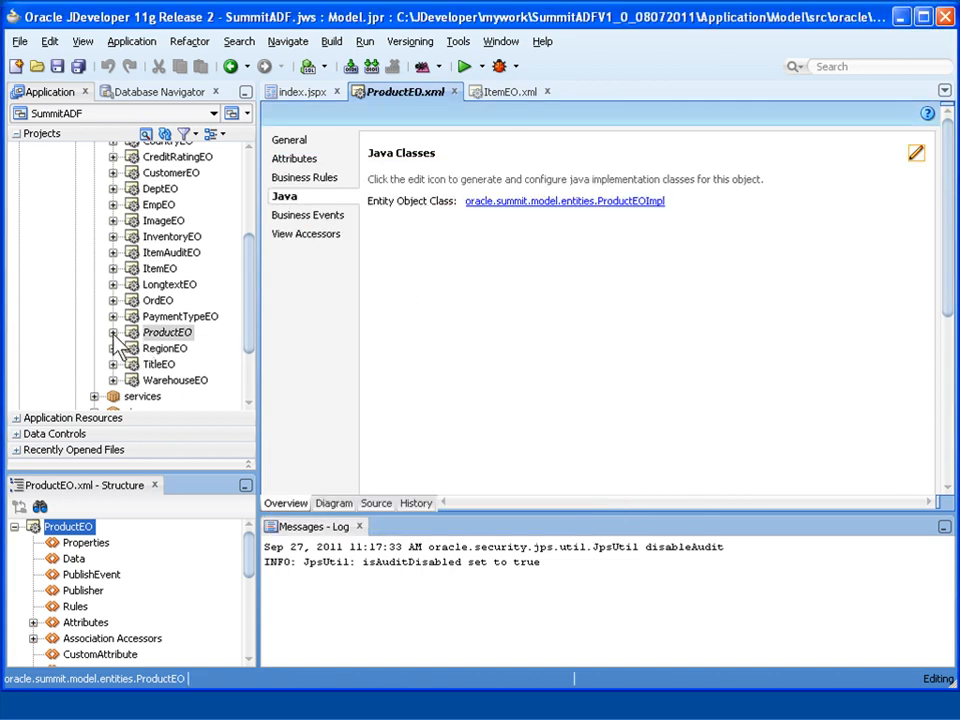
click(112, 332)
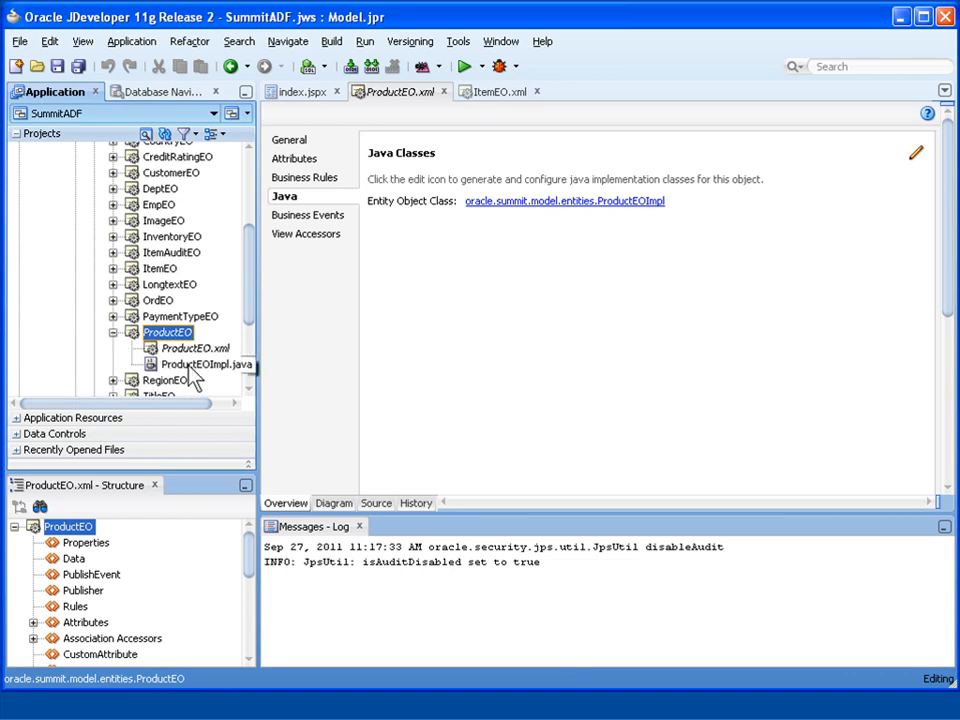
Step: Review ProductEOImpl.java's getSuggestedWhlslPrice getter, then switch to the ItemEO entity editor
double_click(208, 364)
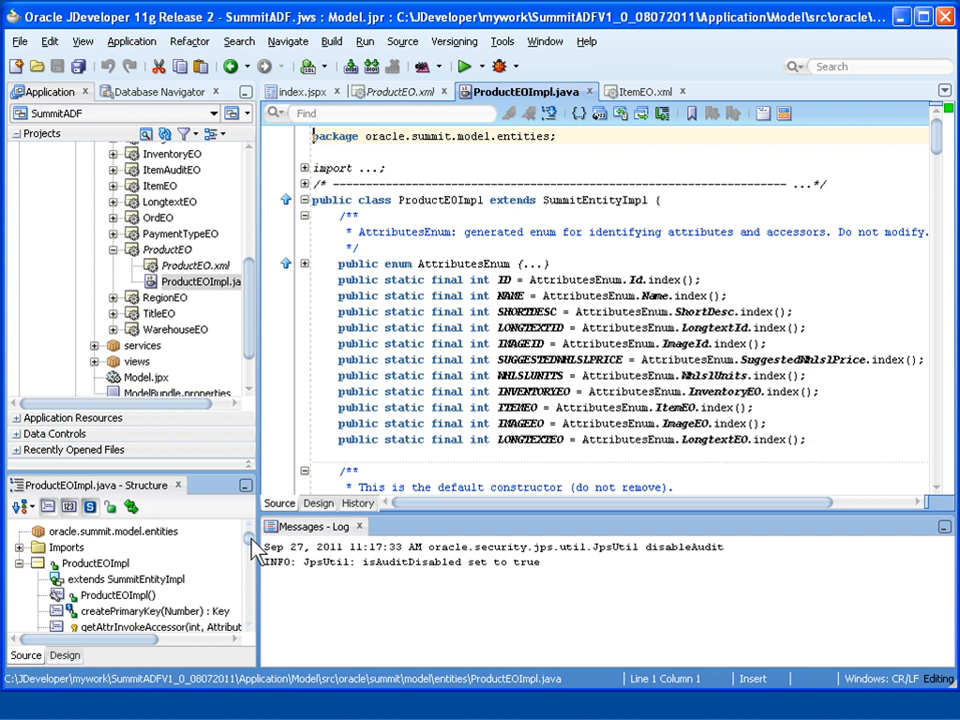
scroll(down, 3)
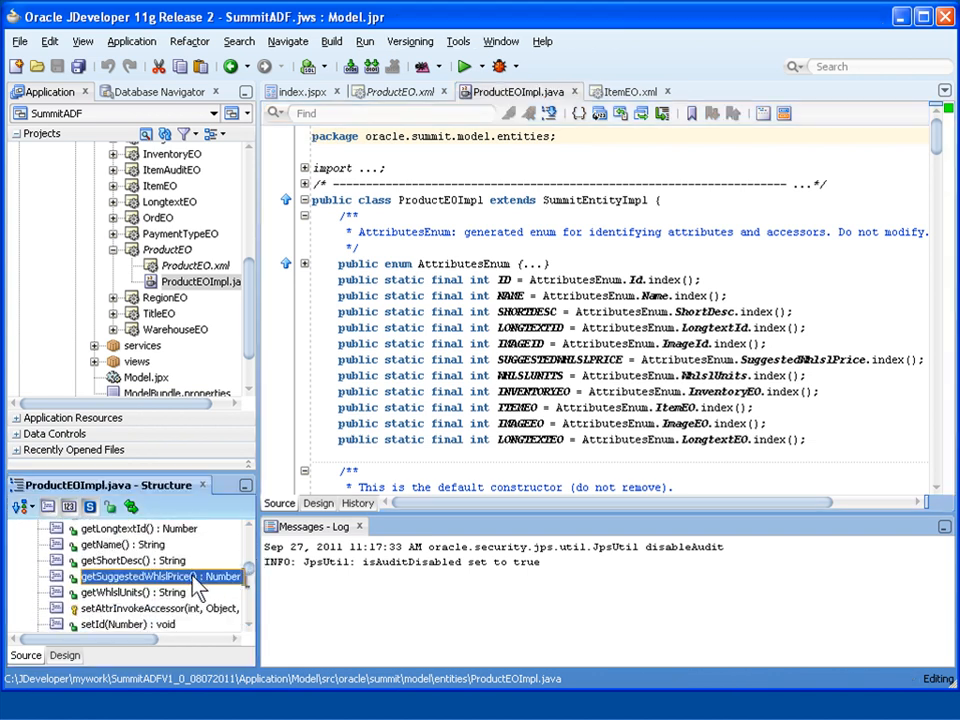
double_click(156, 576)
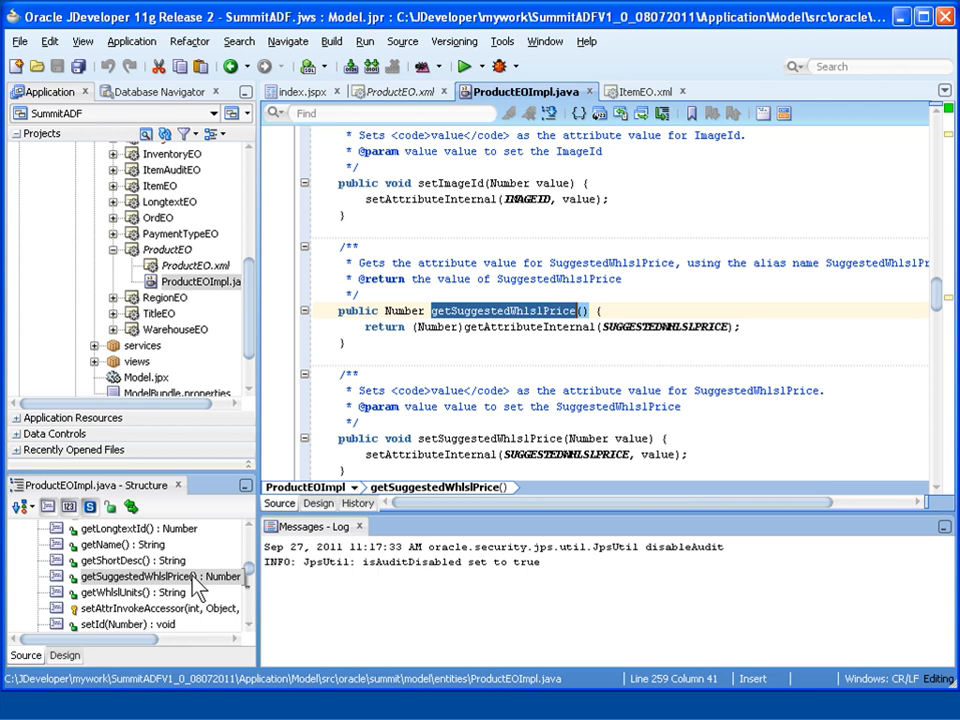
mouse_move(256, 362)
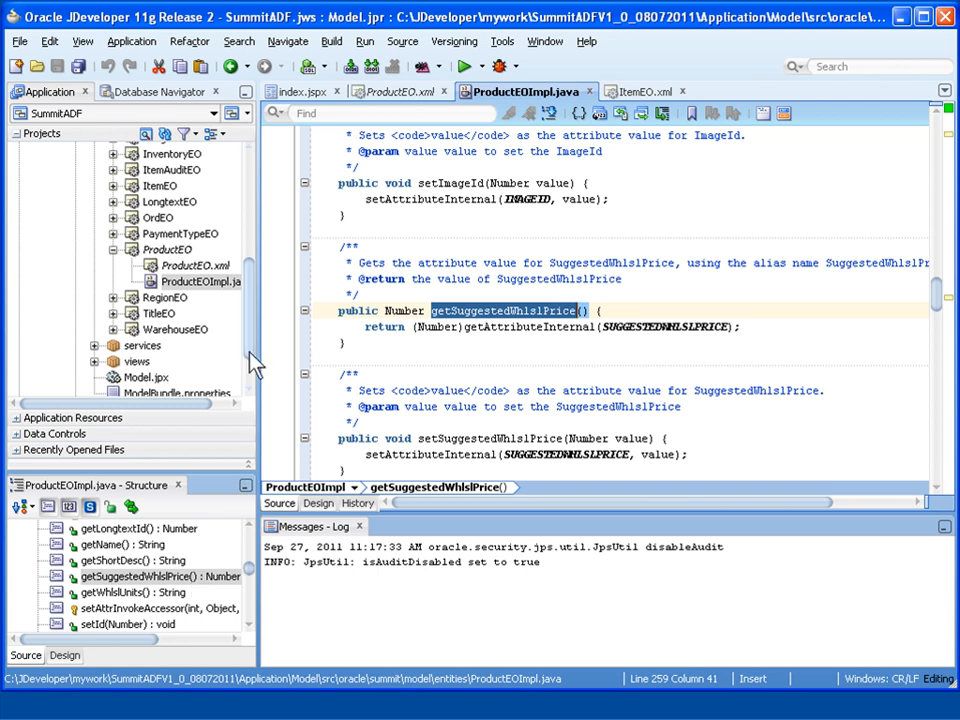
scroll(up, 3)
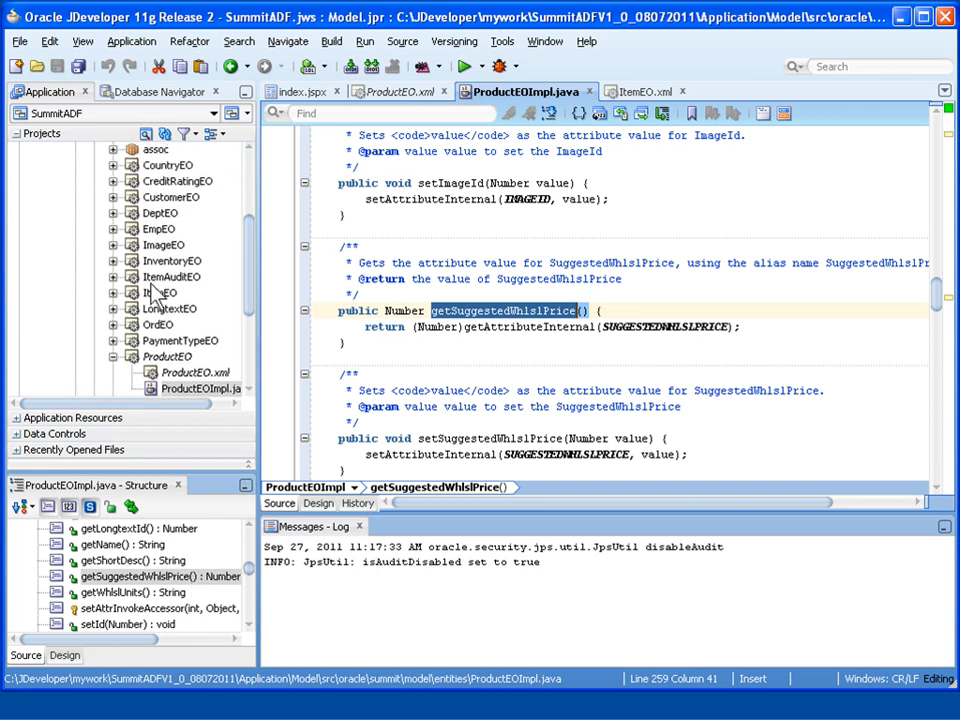
click(636, 92)
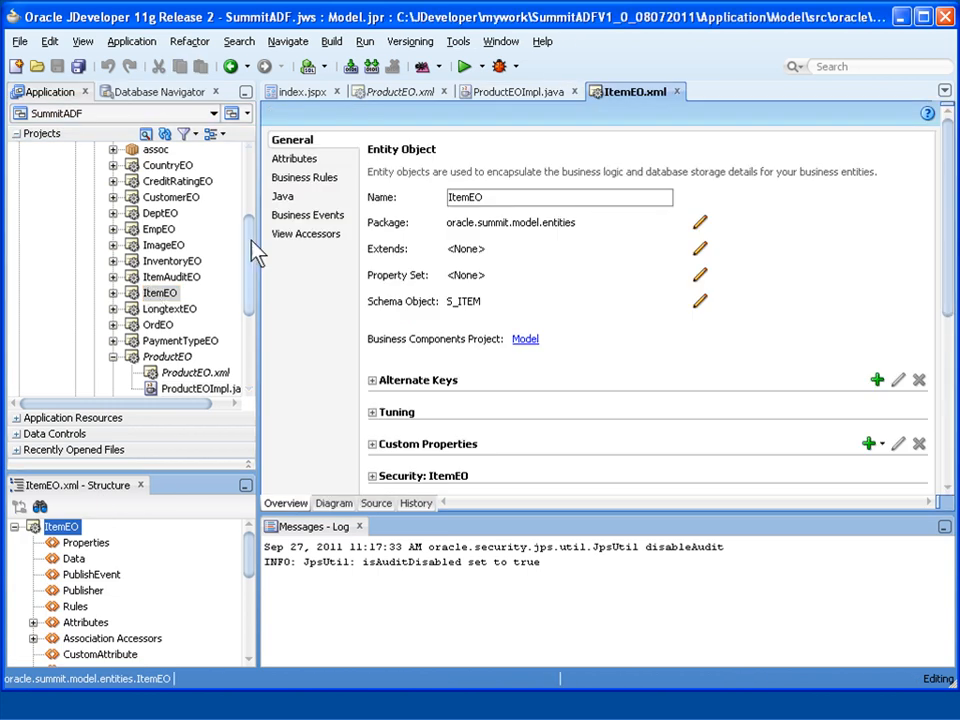
mouse_move(294, 204)
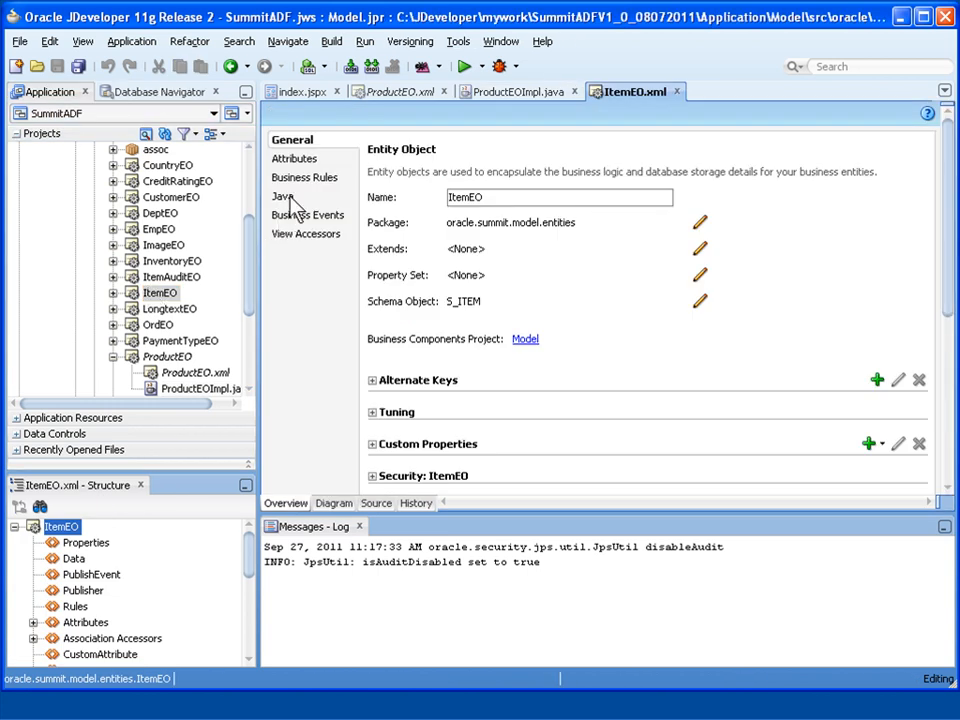
Step: Enable Generate Entity Object Class with Accessors for ItemEO, creating ItemEOImpl
click(284, 196)
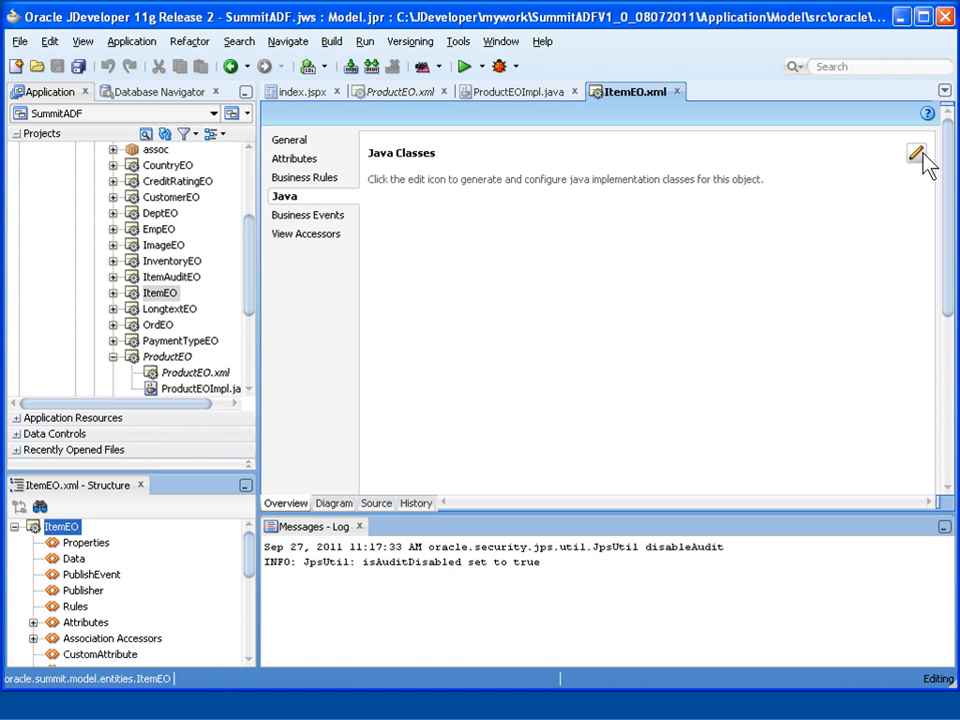
click(916, 152)
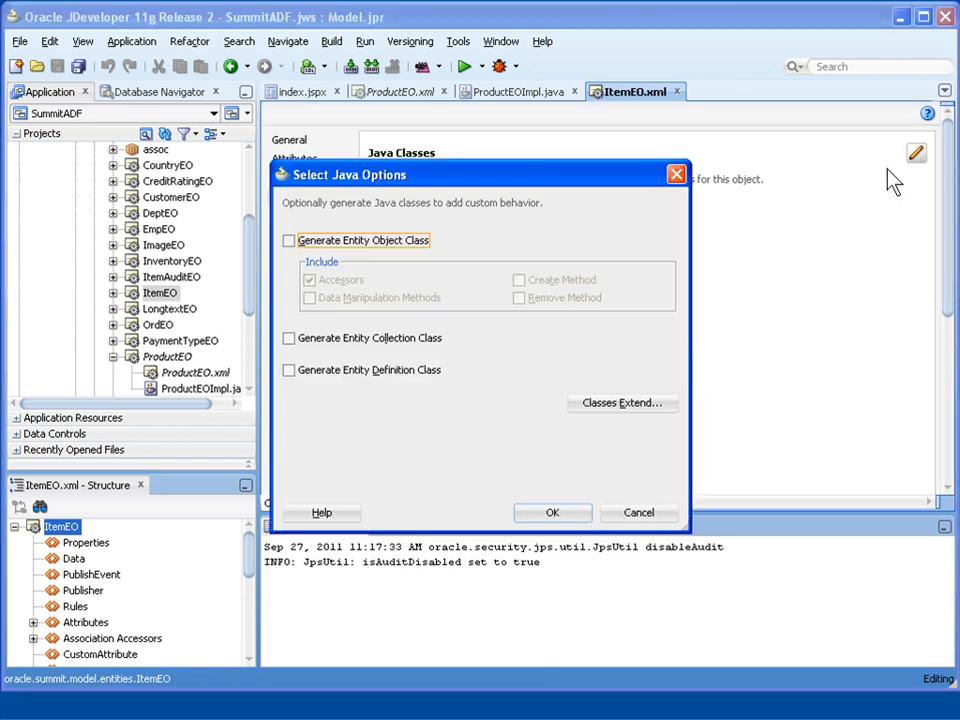
click(288, 240)
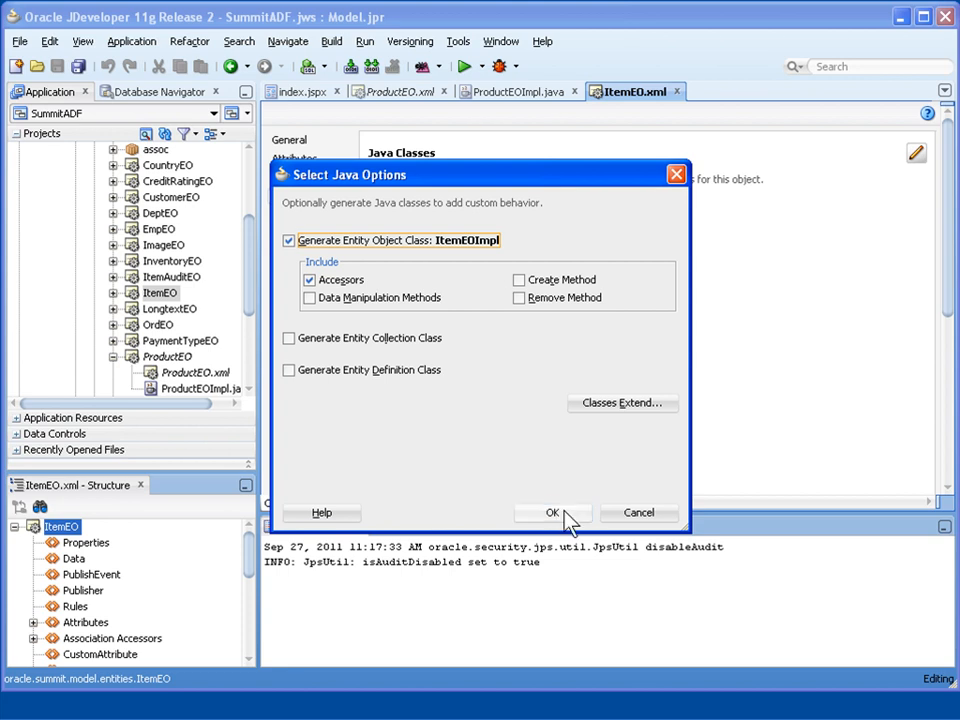
mouse_move(584, 520)
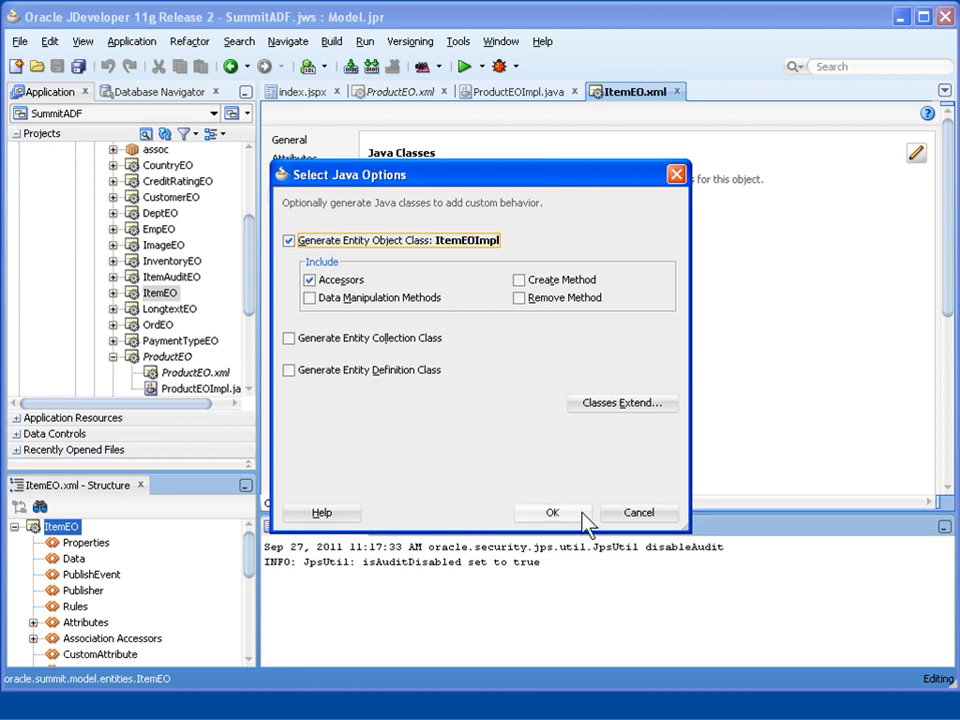
click(552, 512)
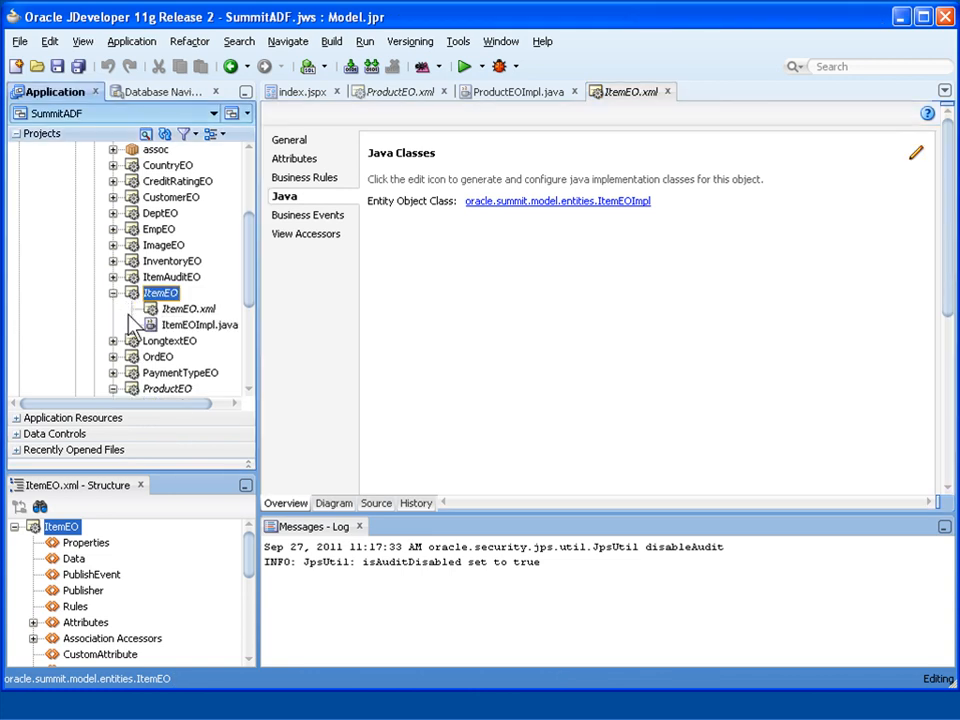
mouse_move(200, 324)
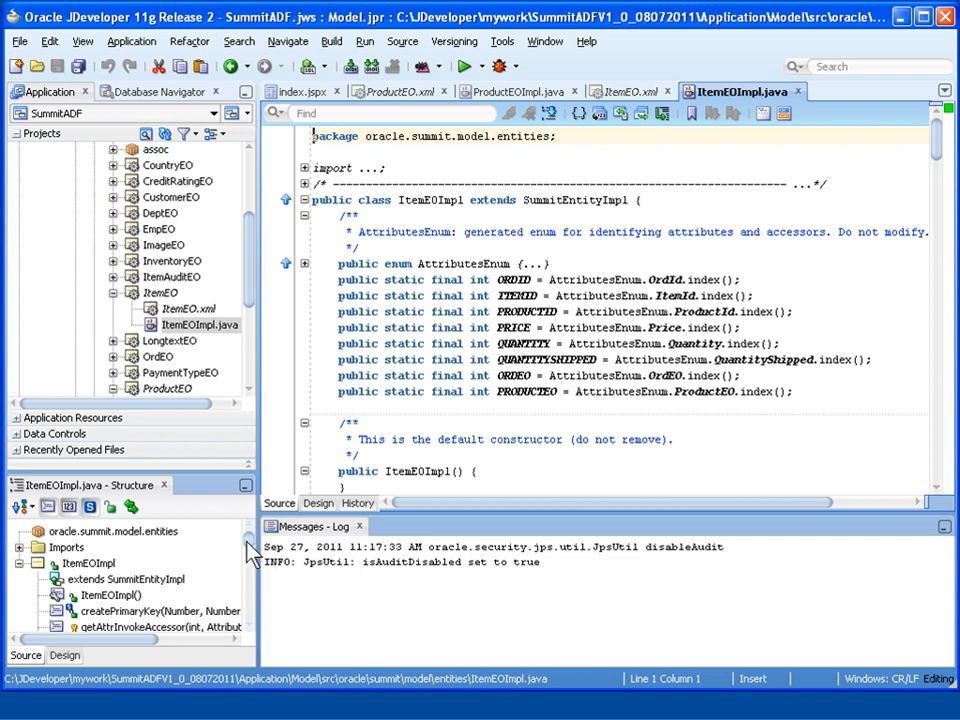
Step: Jump to the setProductId(Number) method in ItemEOImpl.java via the Structure pane
scroll(down, 3)
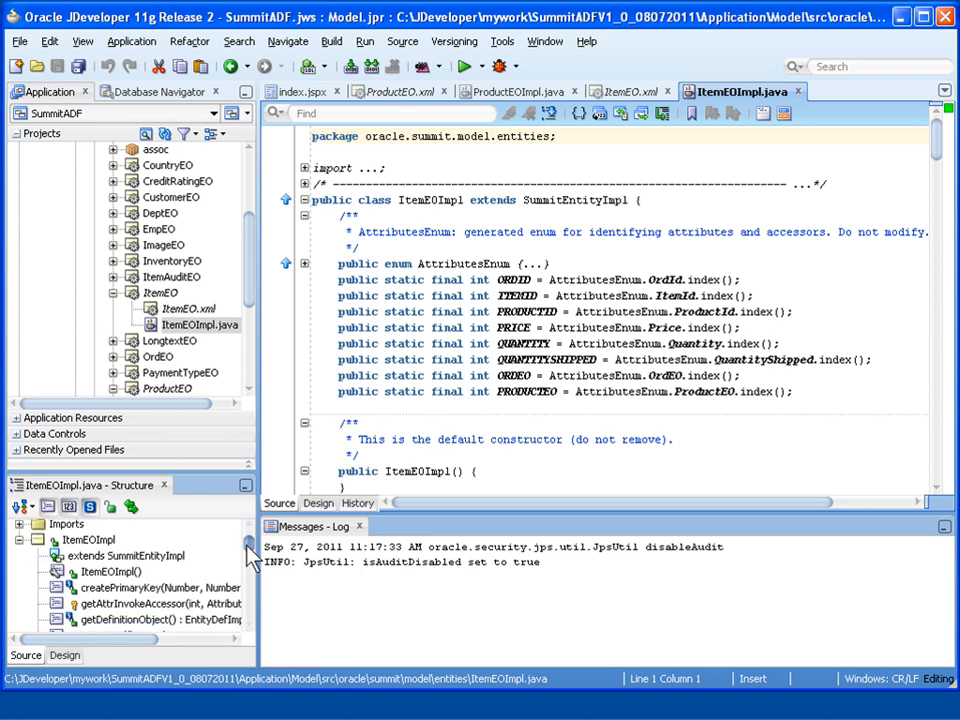
scroll(down, 3)
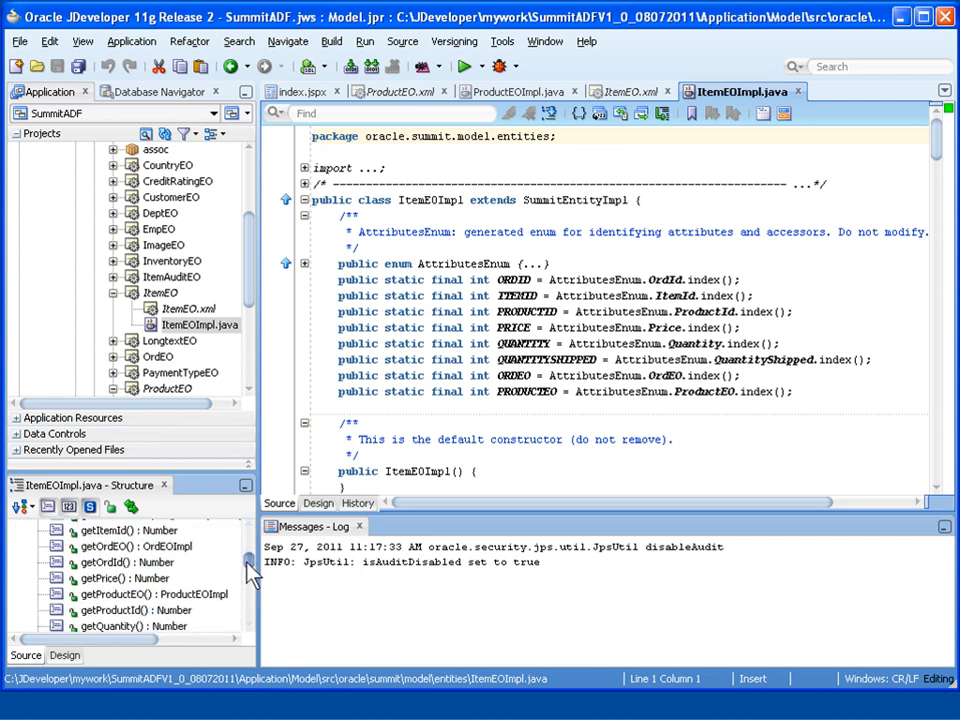
scroll(down, 3)
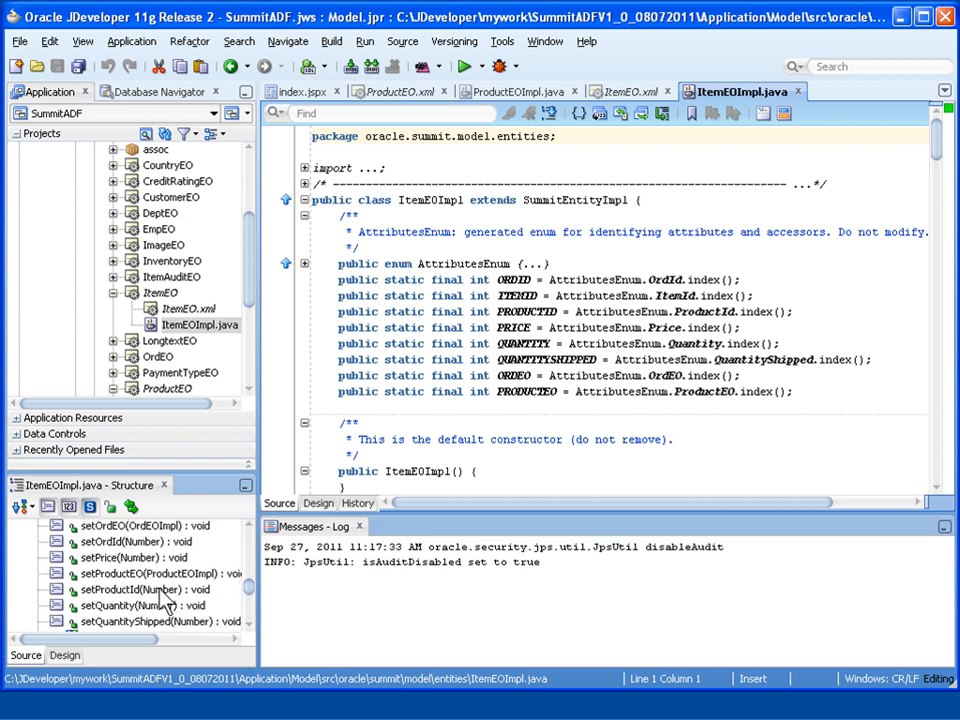
click(136, 590)
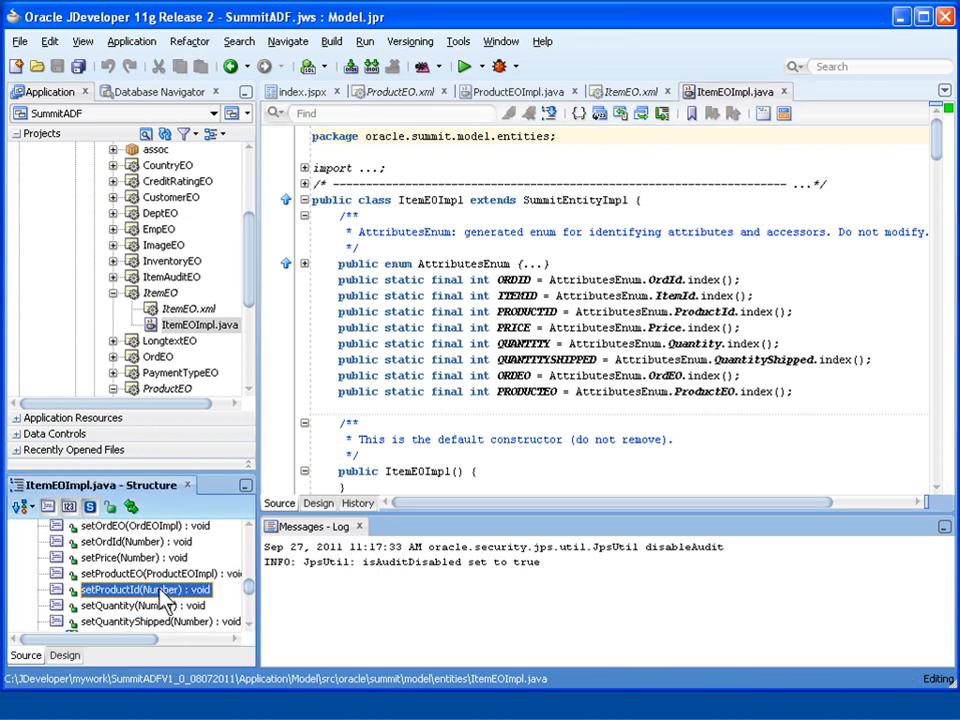
double_click(130, 588)
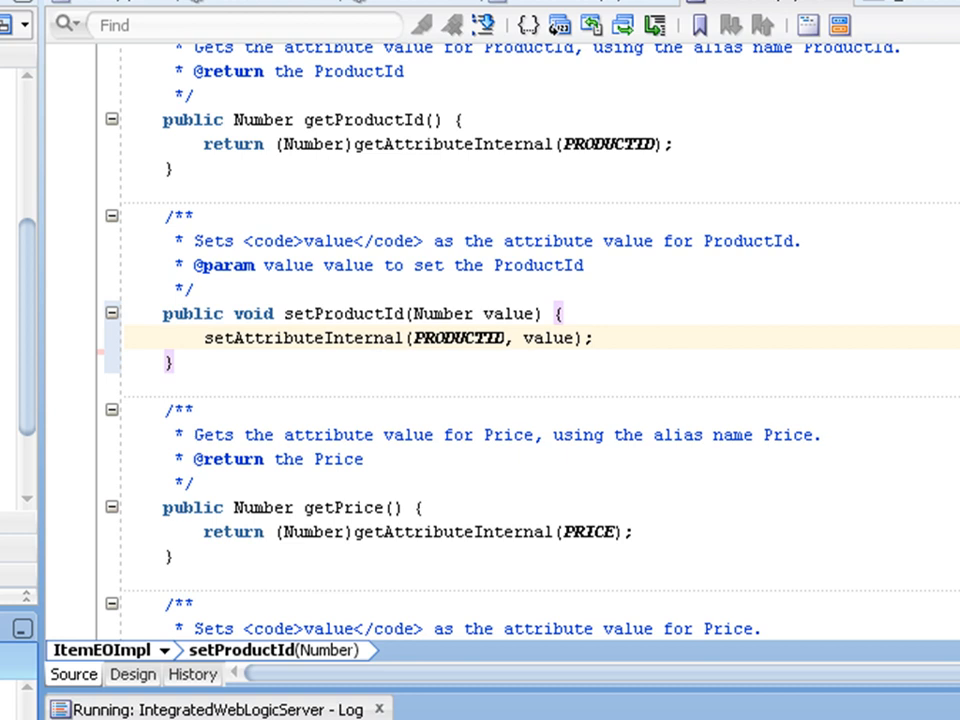
Step: Add ProductEOImpl prodInfo = (ProductEOImpl)getProductEO(); inside setProductId
double_click(344, 312)
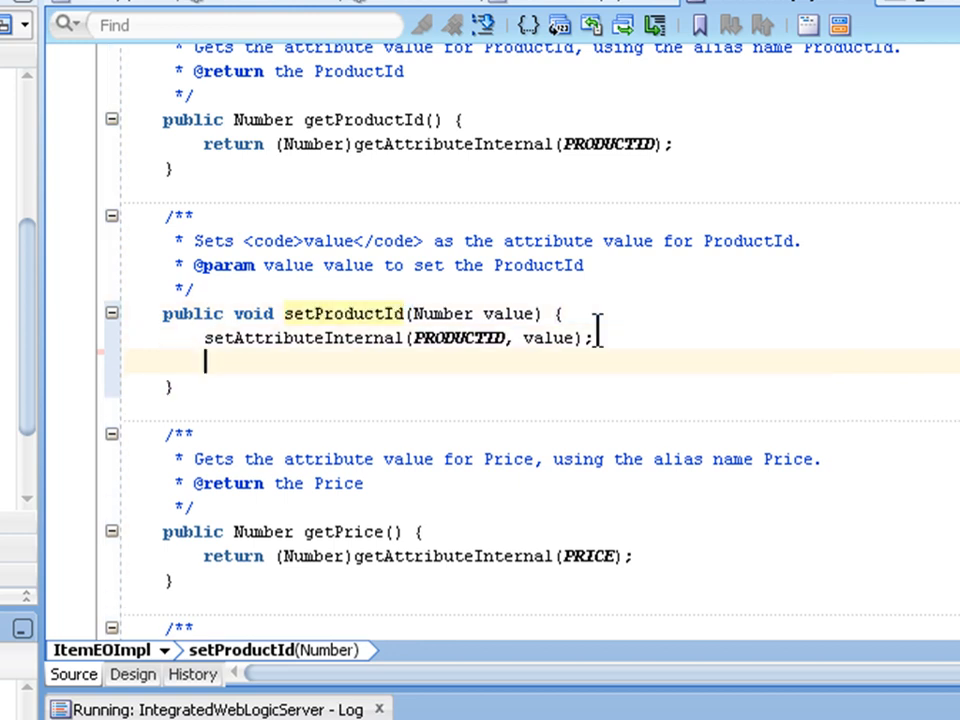
text(Pr)
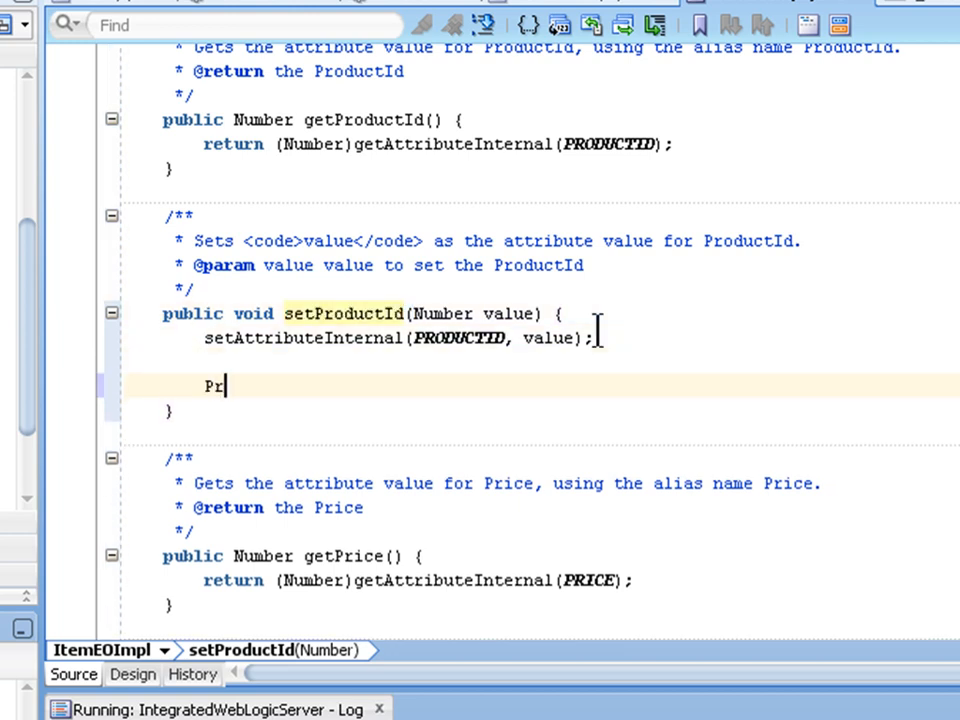
text(oduct)
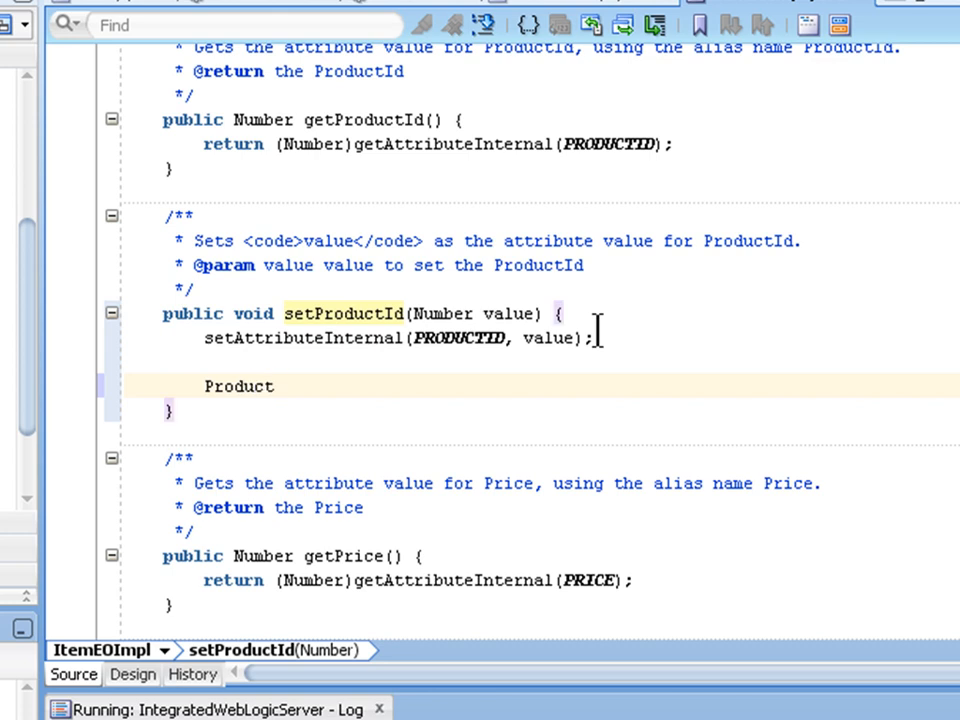
text(EOImpl prod)
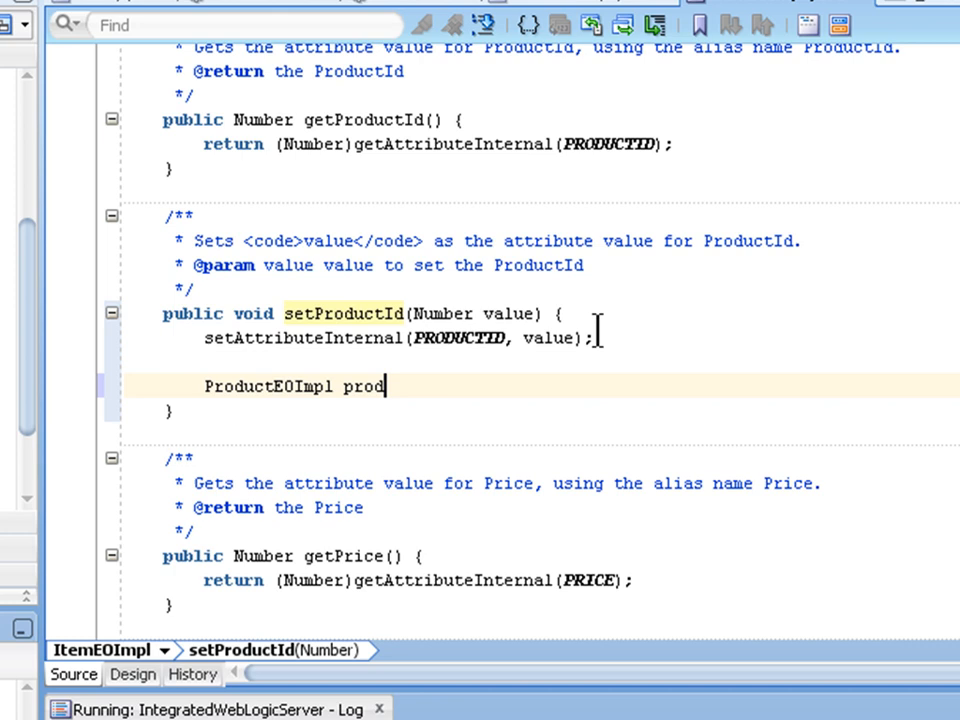
text(Info)
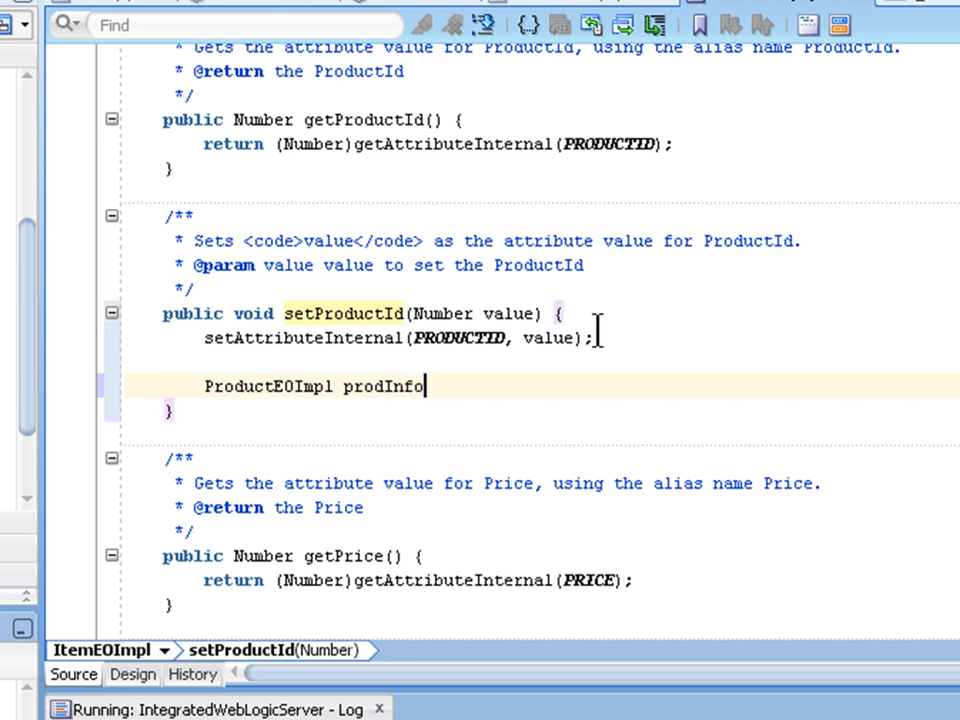
text(=)
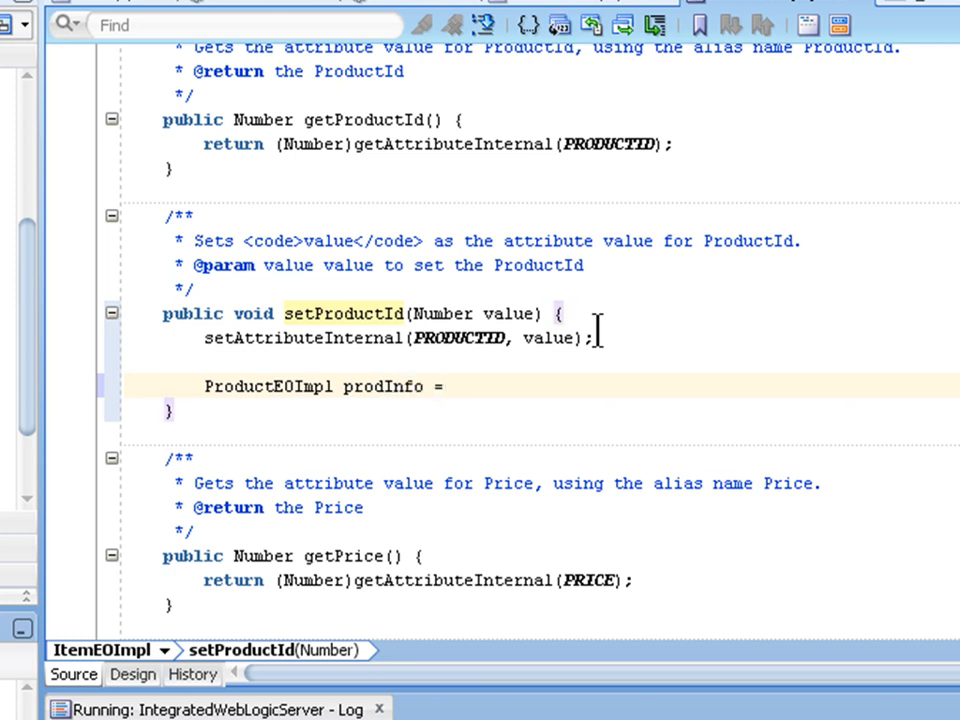
text((ProductEO)
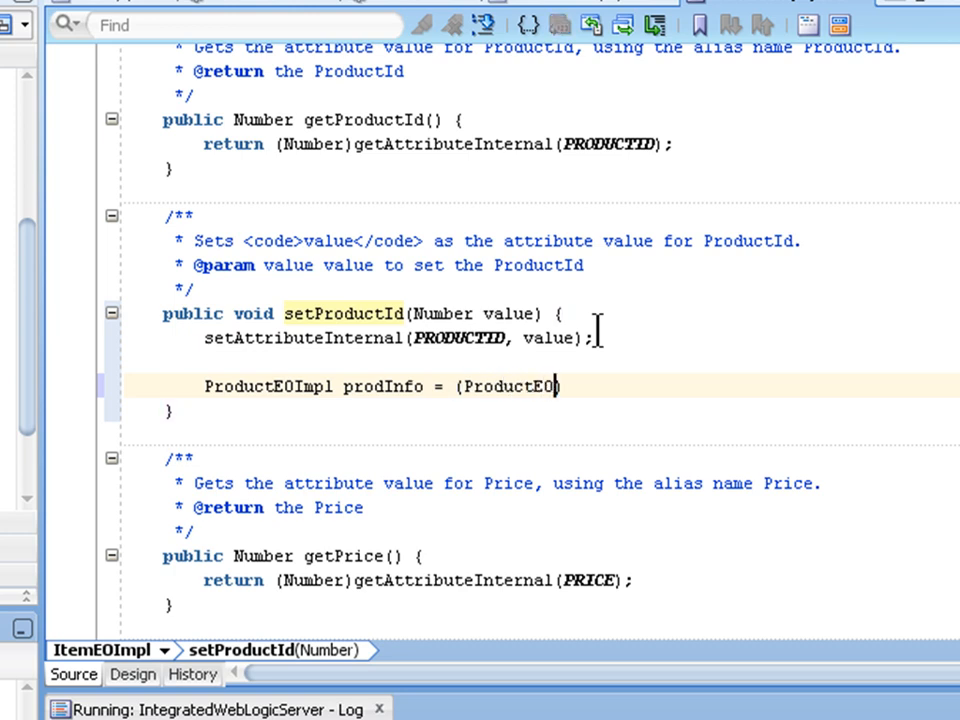
text(Impl)
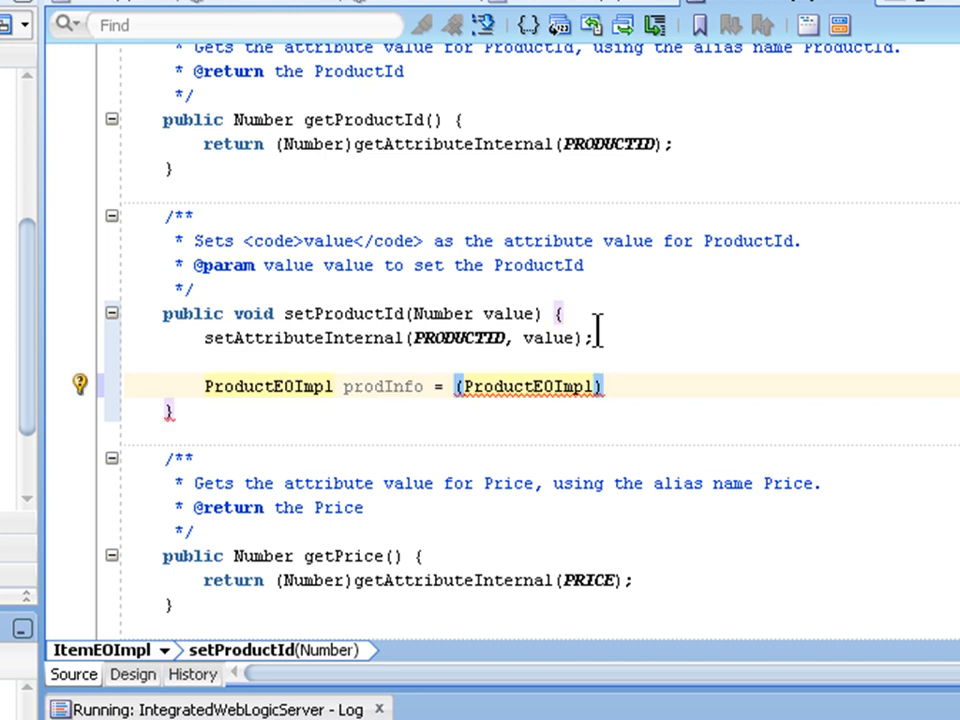
text(getPro)
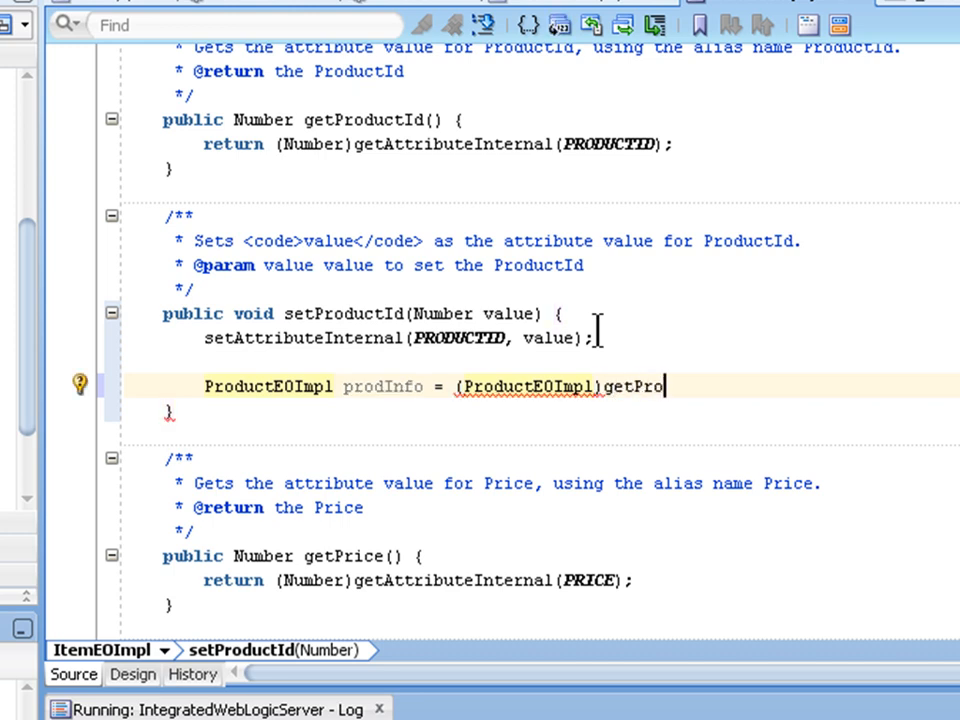
text(duct)
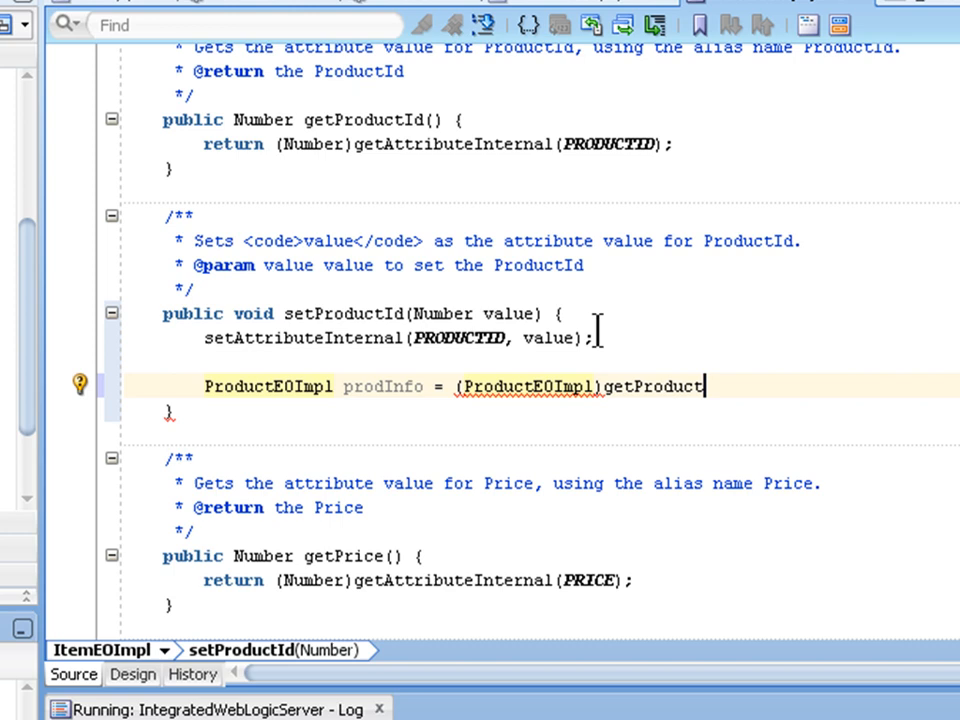
text(E0)
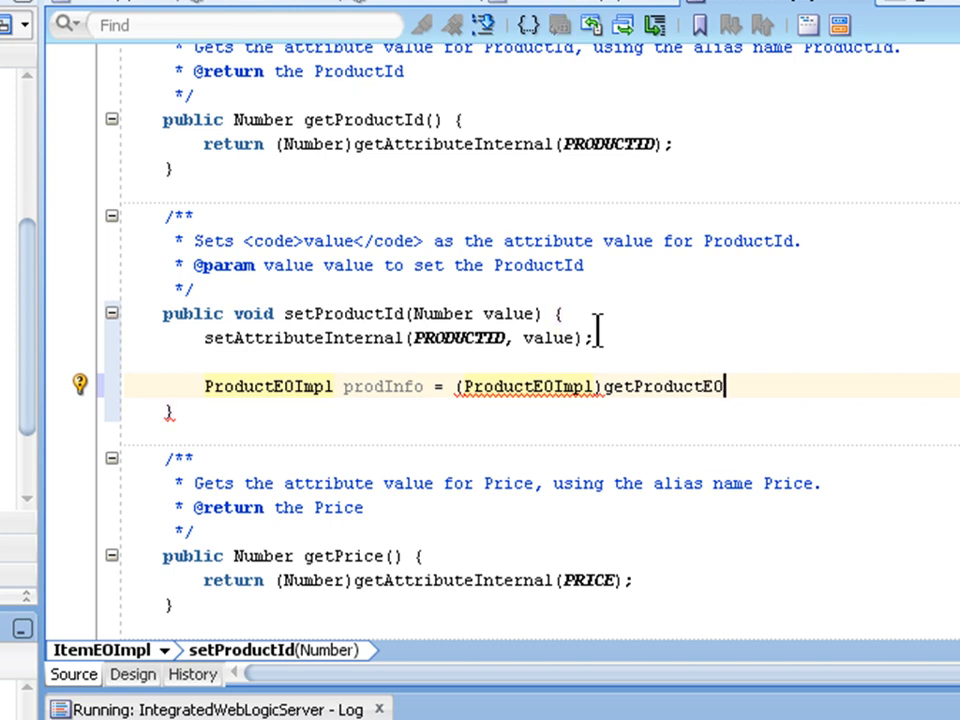
text(();)
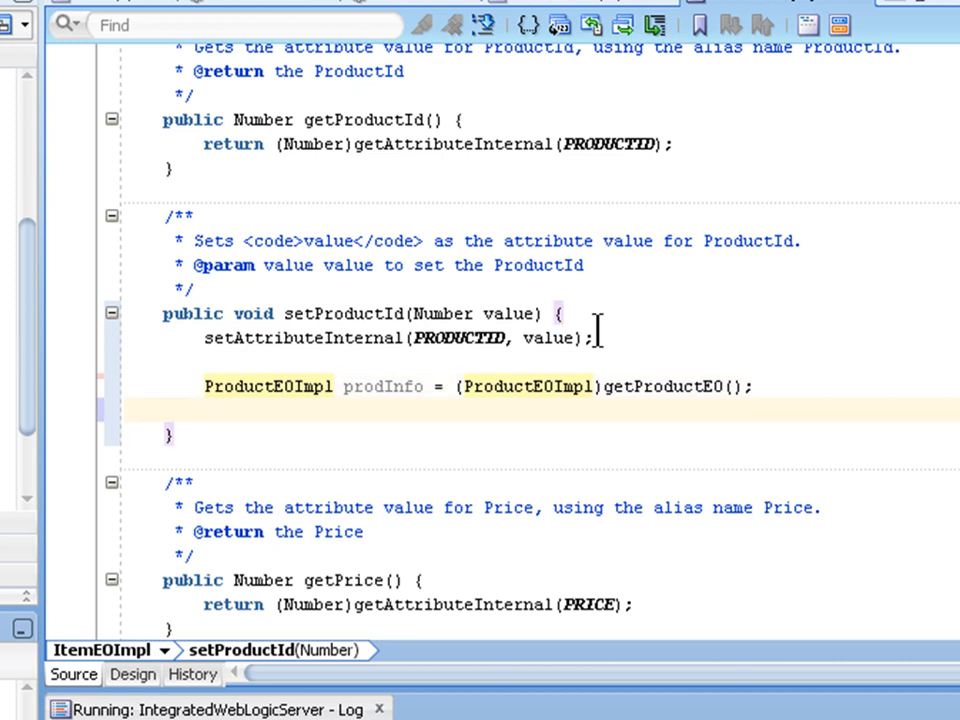
Step: Add setPrice(prodInfo.getSuggestedWhlslPrice()); so the item's price defaults to the wholesale price
text(setPrice(p)
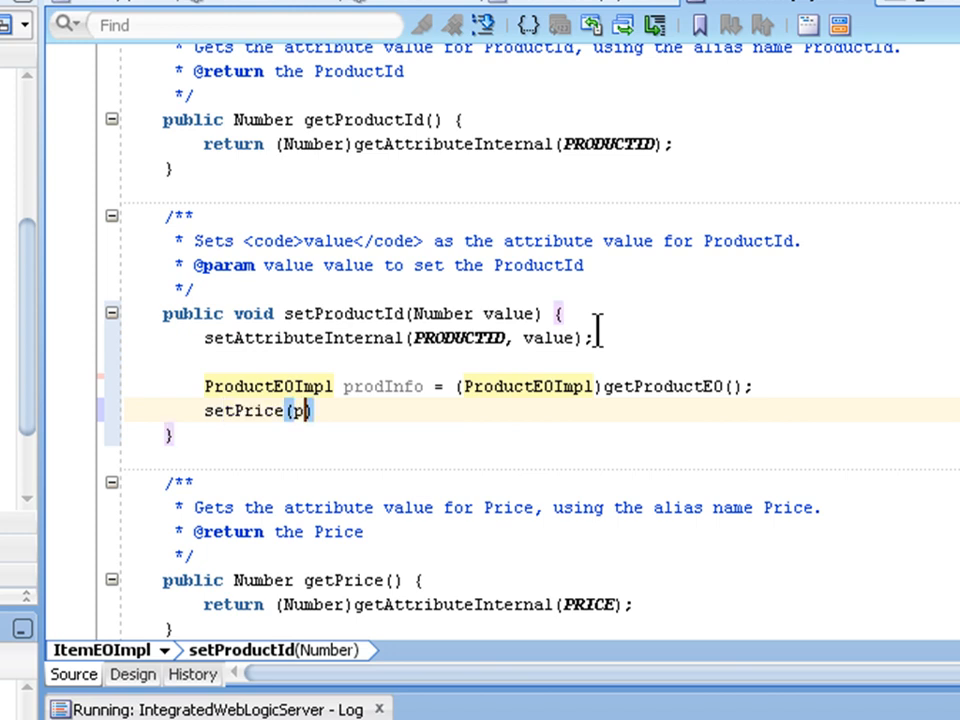
text(rod)
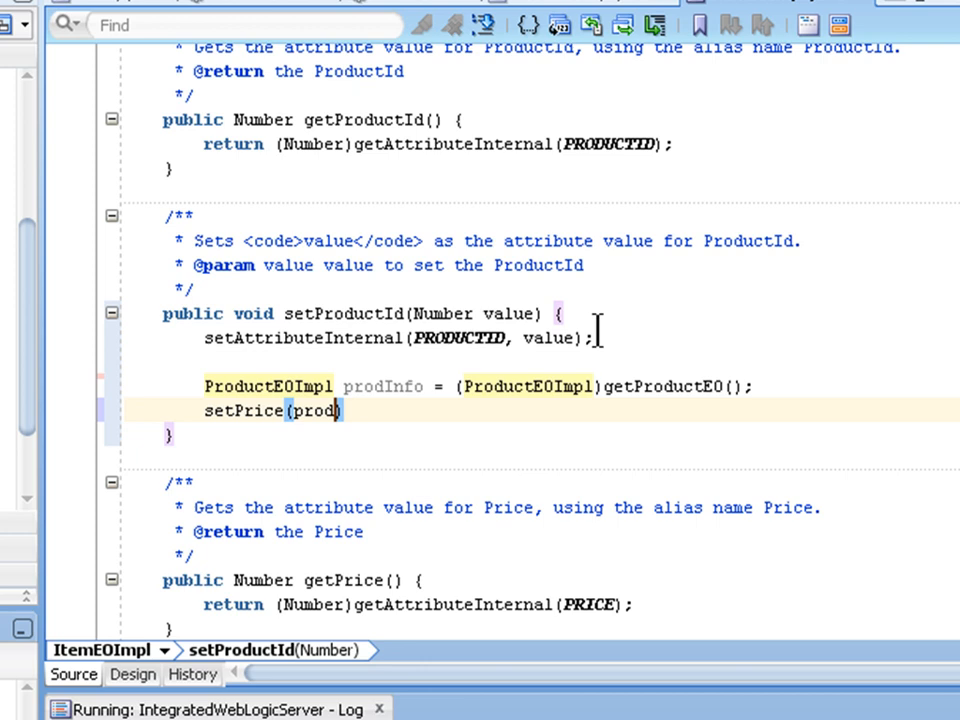
text(Info)
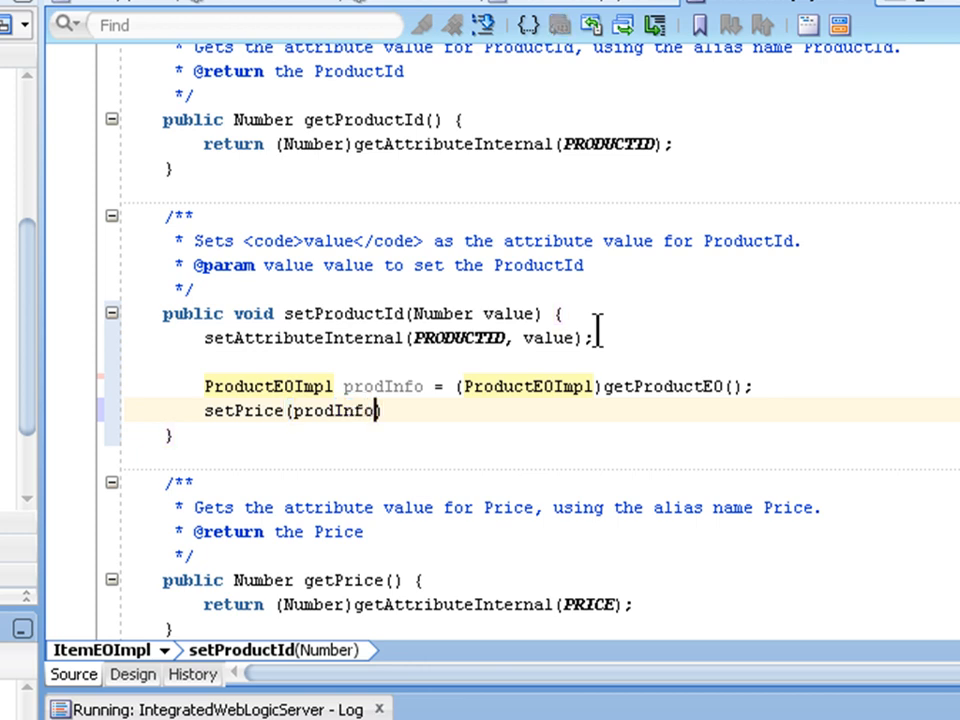
text(.)
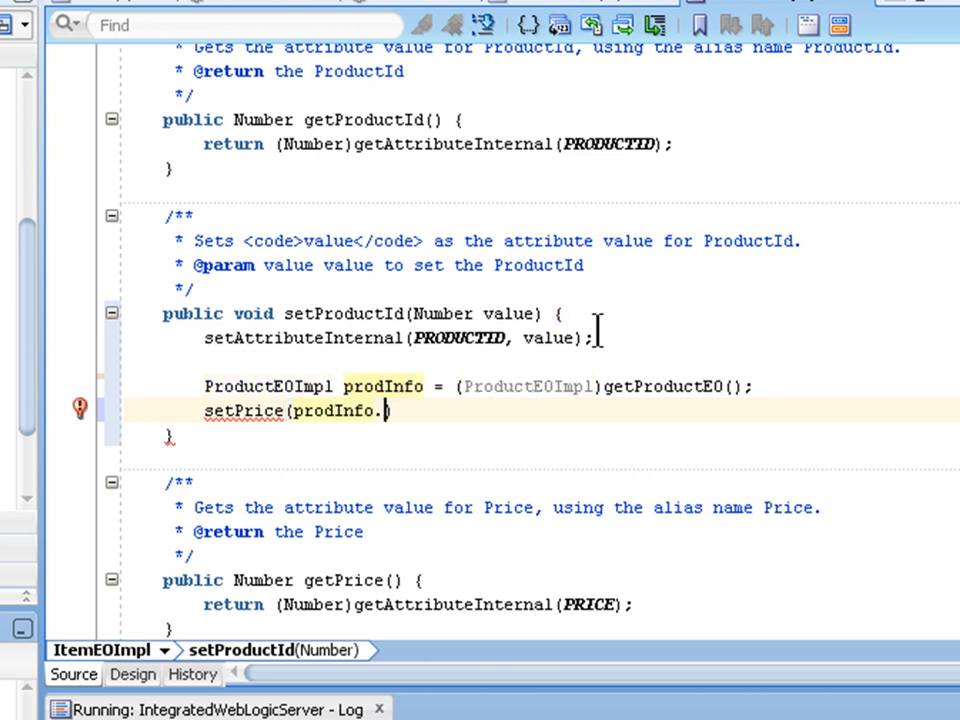
text(getSu)
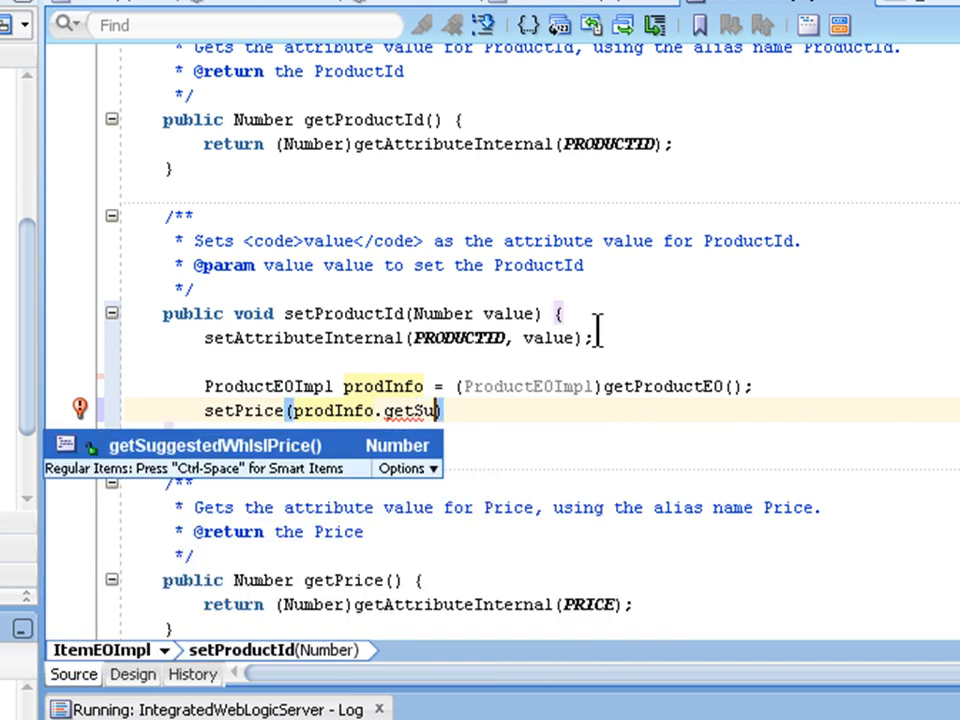
mouse_move(480, 364)
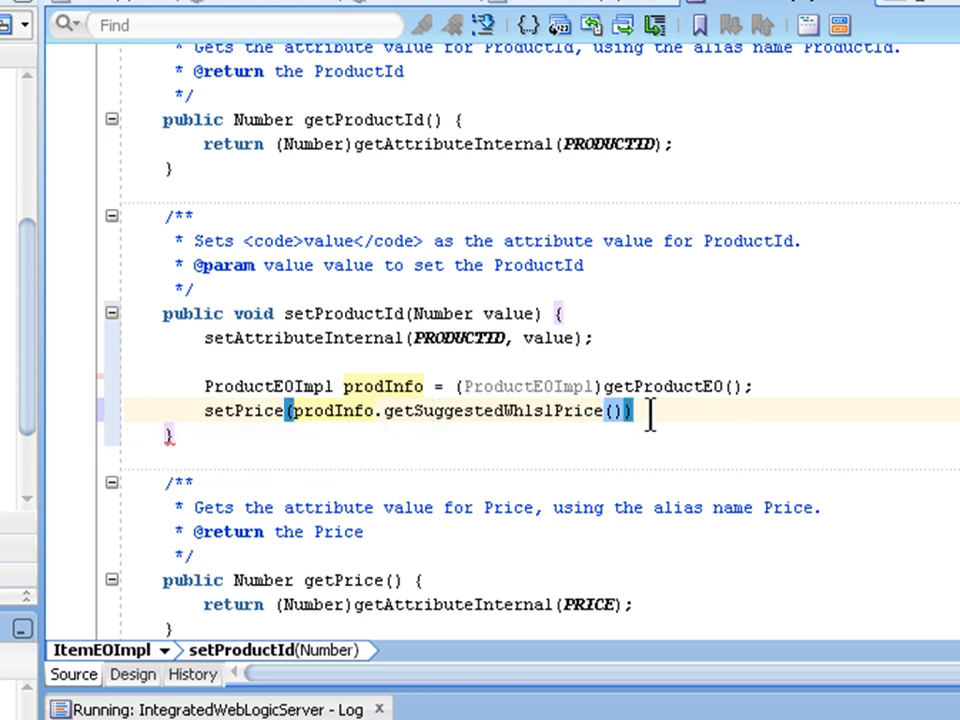
text(;)
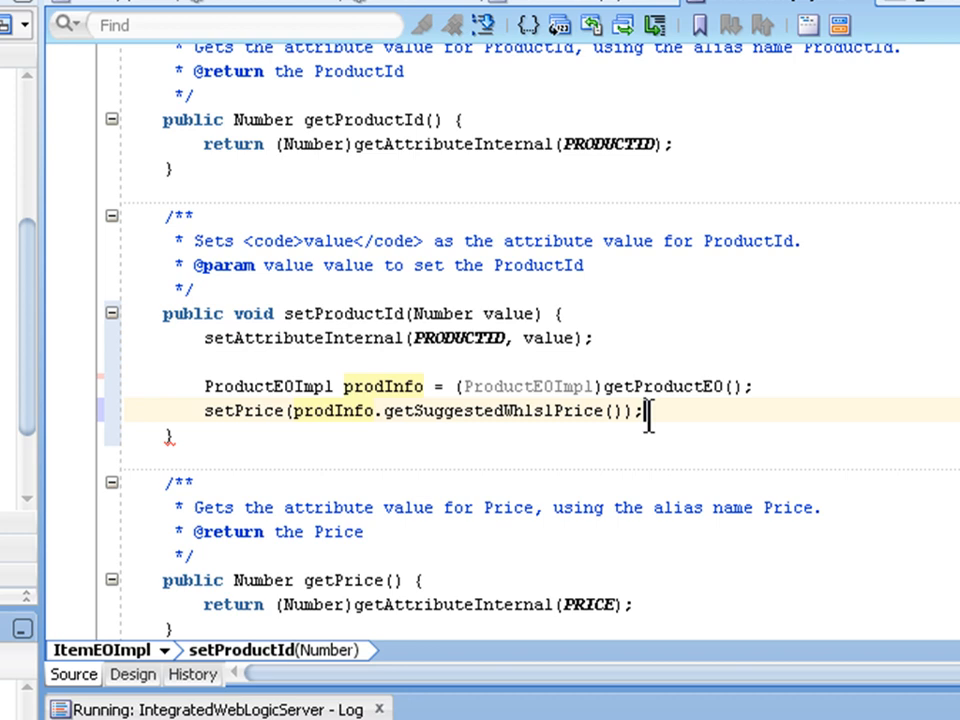